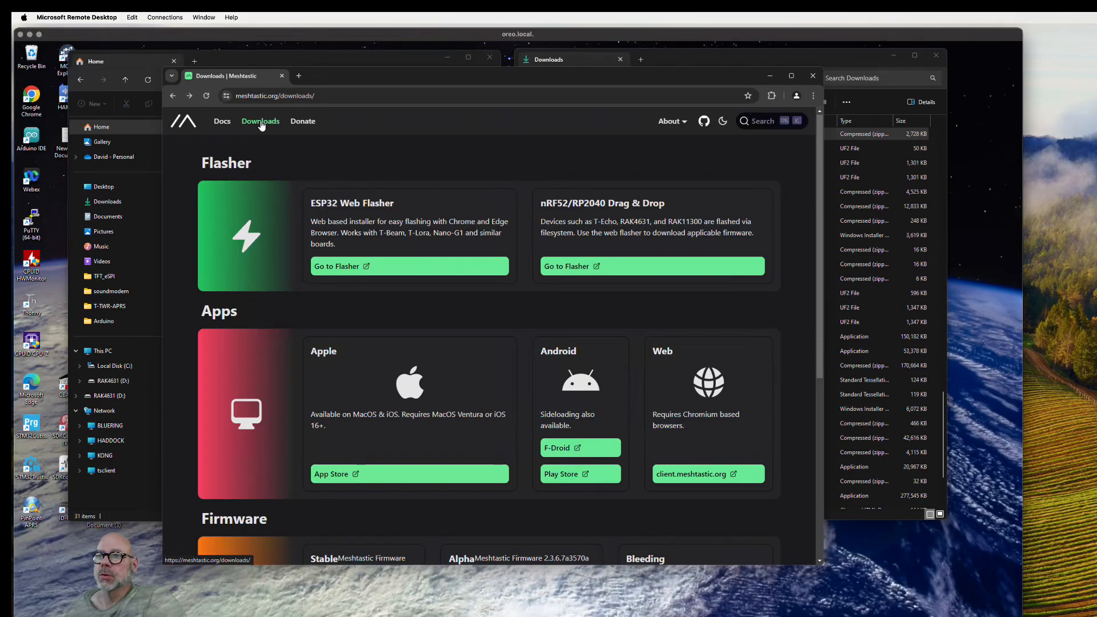
{"action": "mouse_move", "coordinate": [523, 288]}
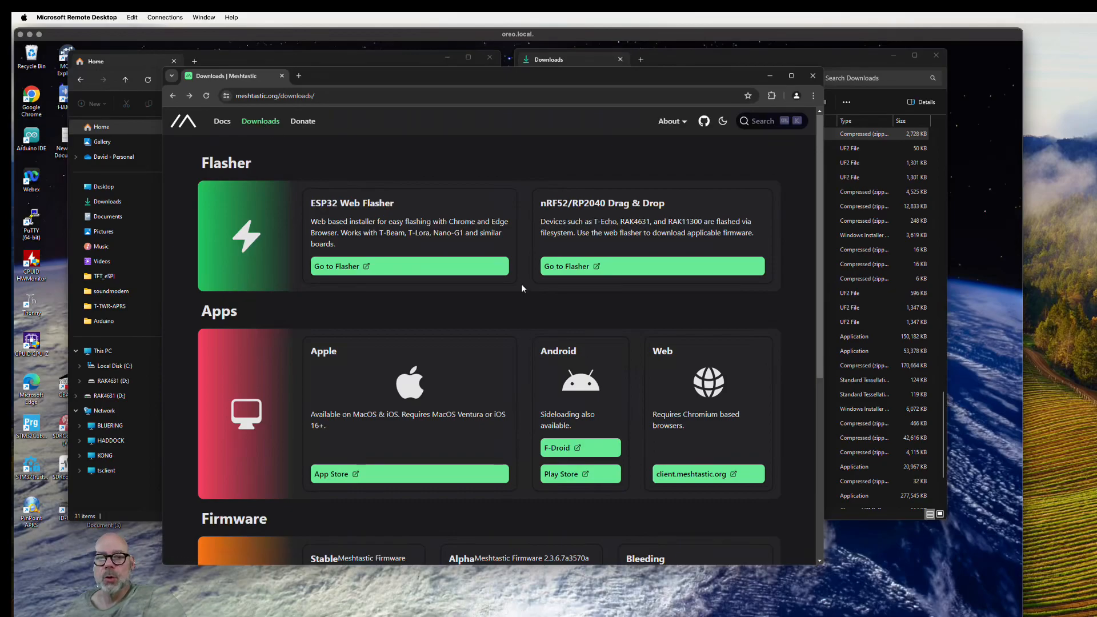
{"action": "mouse_move", "coordinate": [608, 204]}
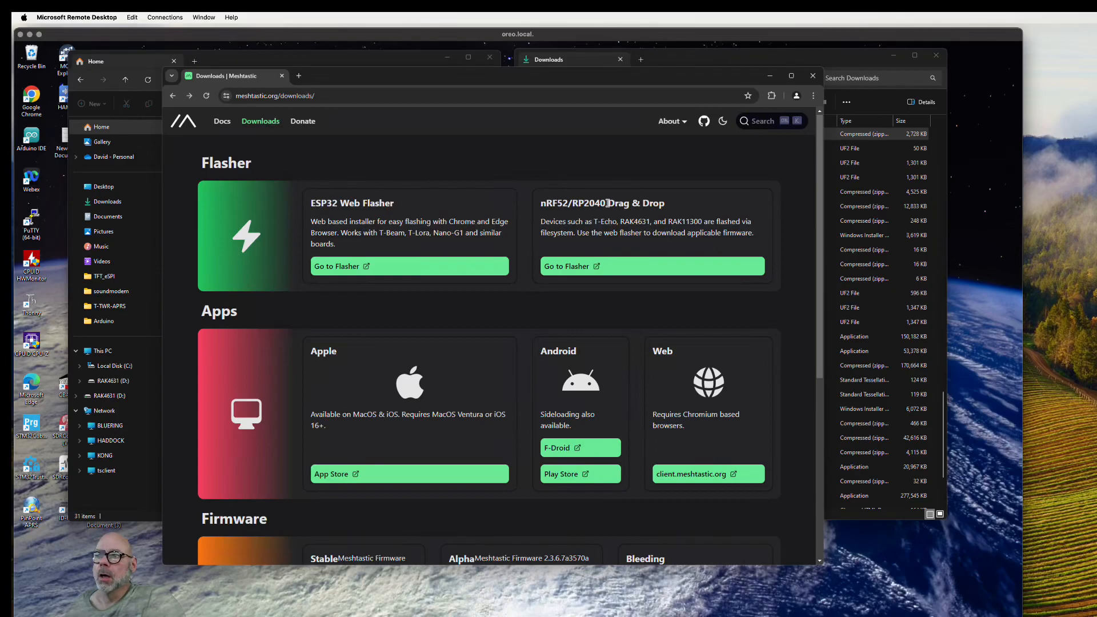
{"action": "mouse_move", "coordinate": [537, 209]}
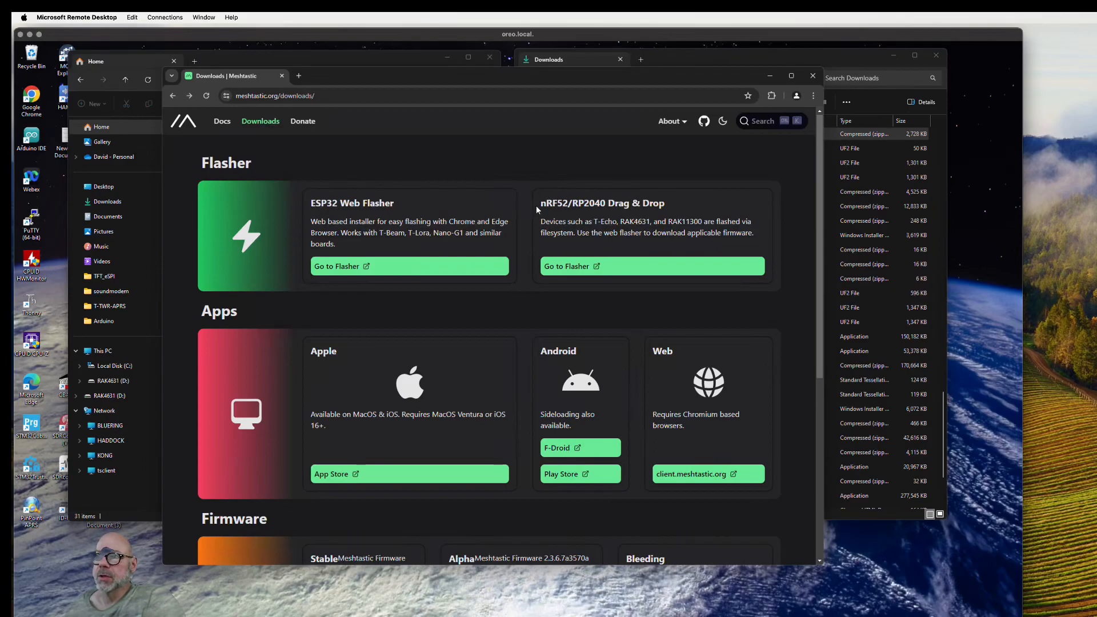
{"action": "mouse_move", "coordinate": [568, 217]}
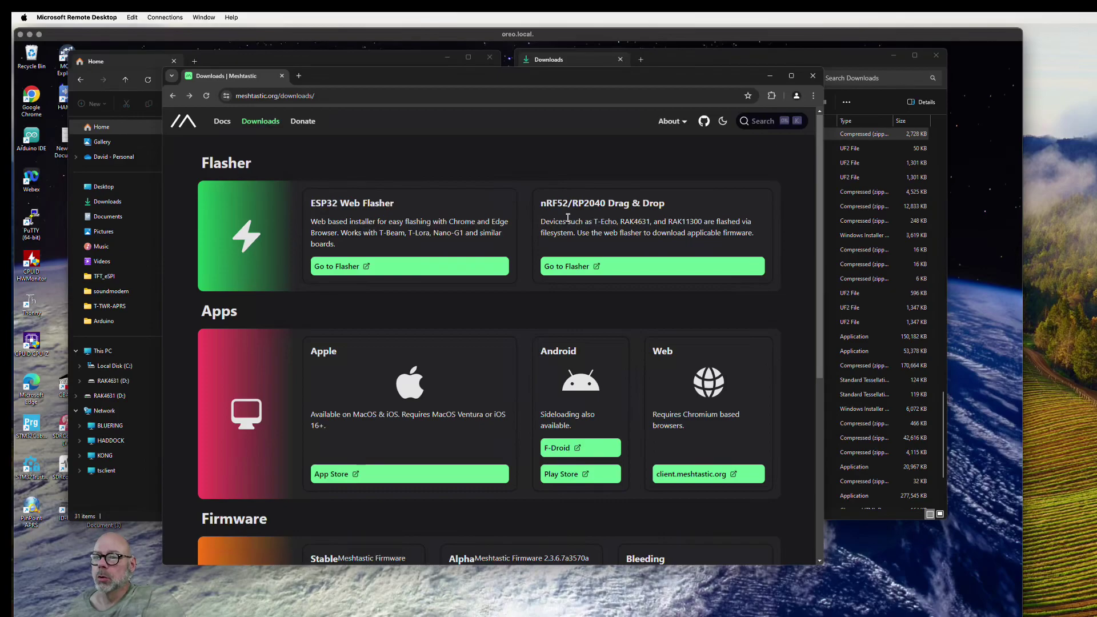
Go to the nRF52 web flasher, choose RAK4631 as target device, and list firmware versions
{"action": "scroll", "scroll_direction": "down", "scroll_amount": 3}
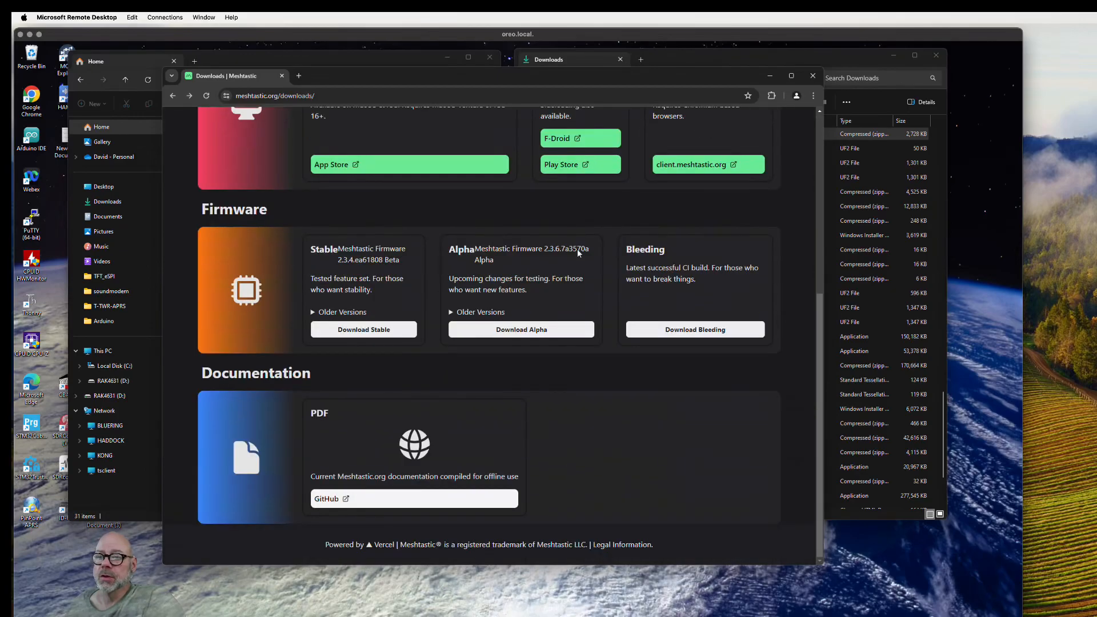
{"action": "mouse_move", "coordinate": [379, 221]}
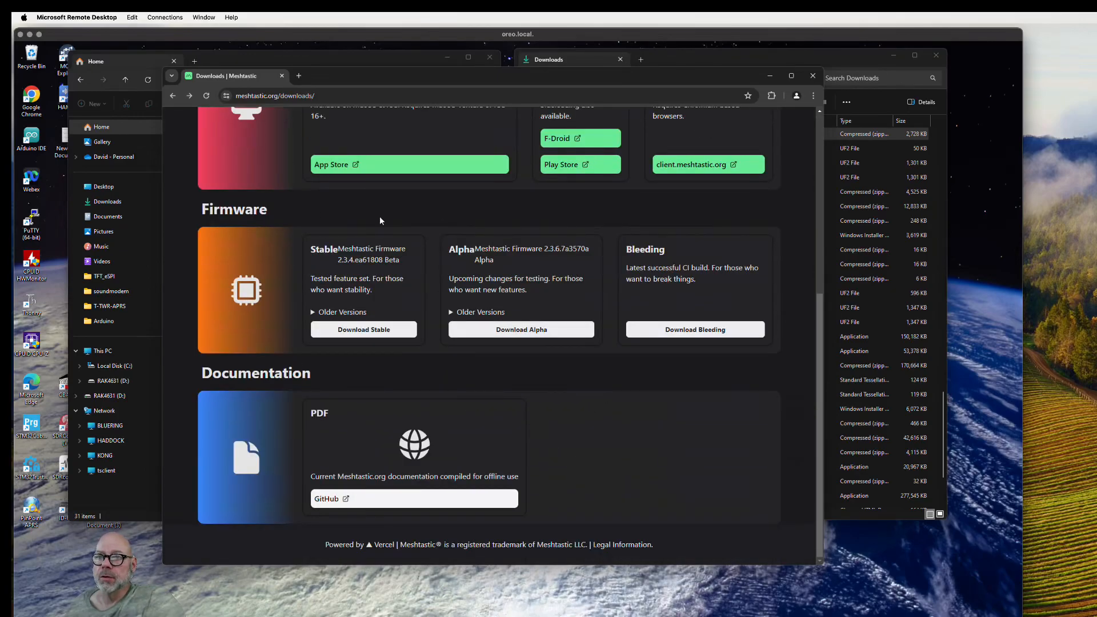
{"action": "scroll", "scroll_direction": "up", "scroll_amount": 3}
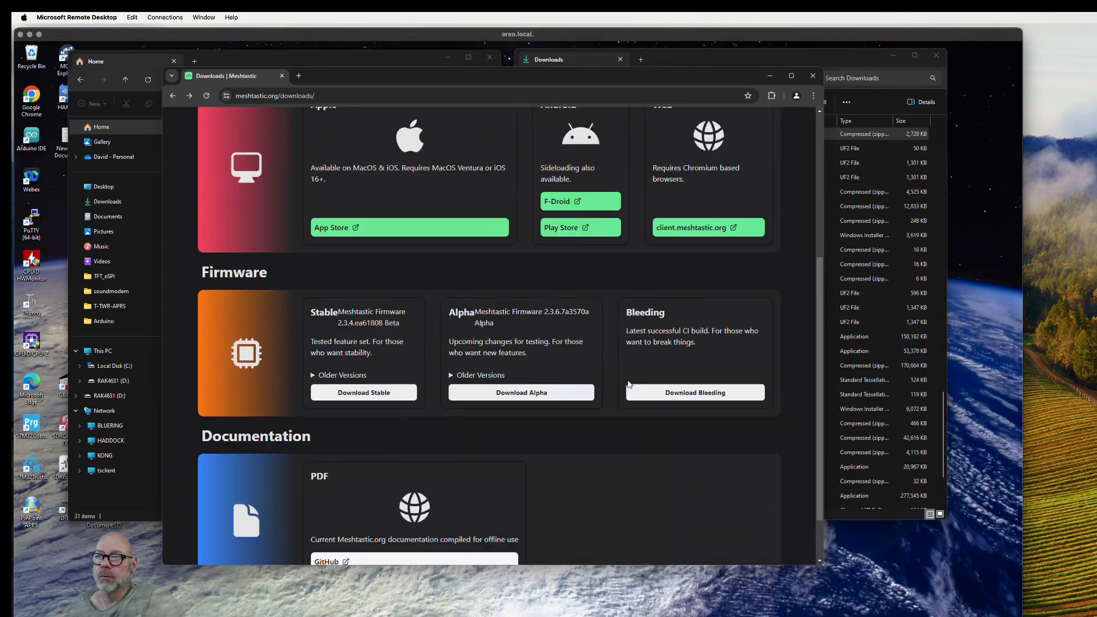
{"action": "scroll", "scroll_direction": "up", "scroll_amount": 3}
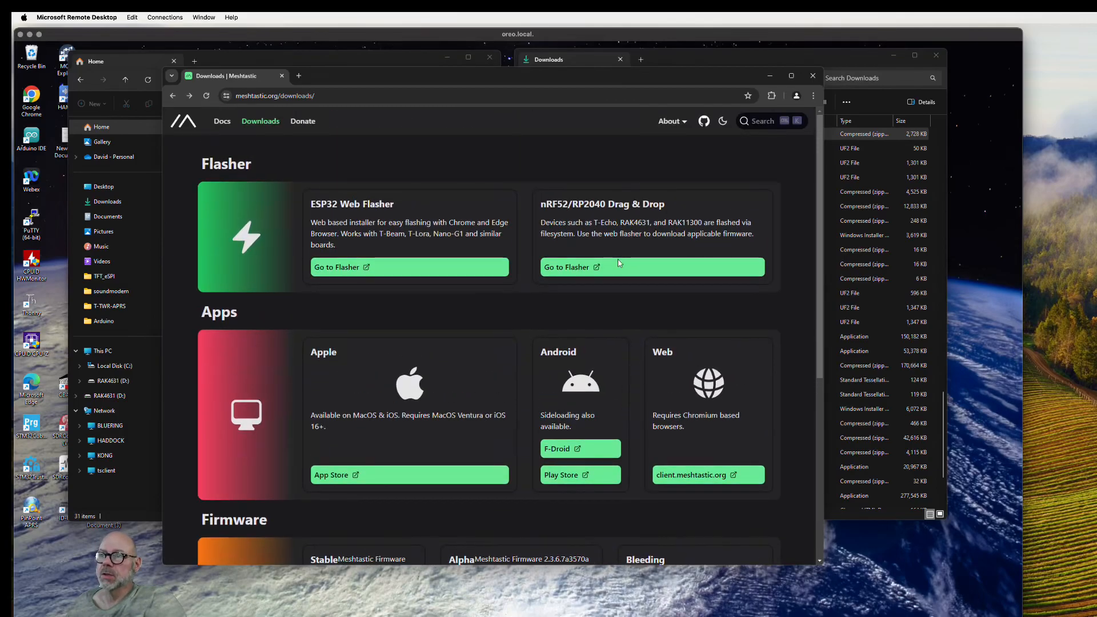
{"action": "left_click", "coordinate": [409, 266]}
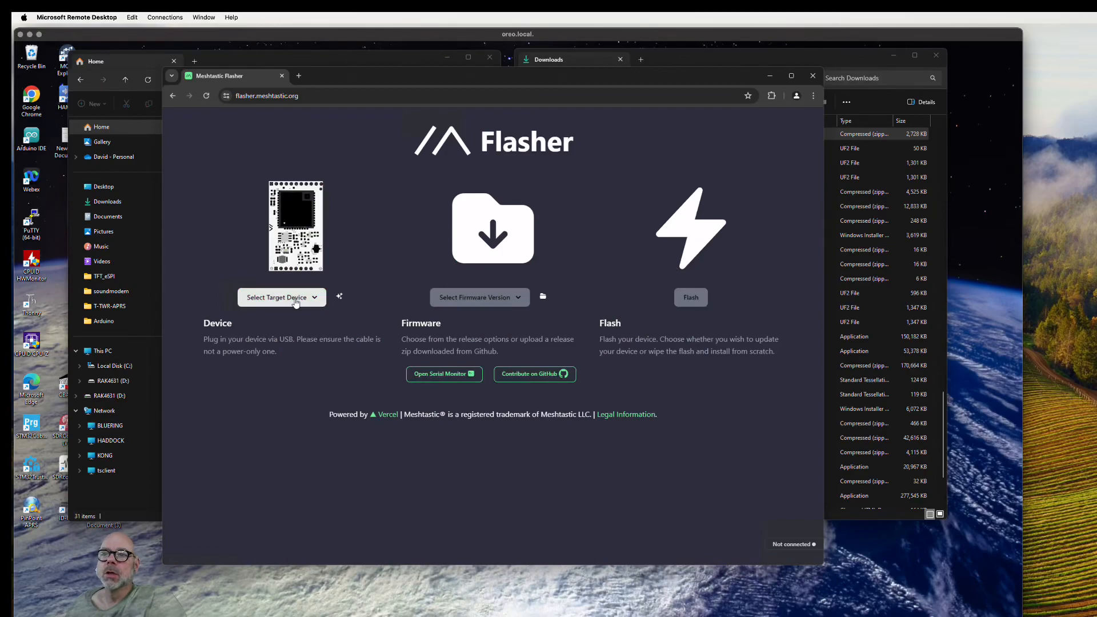
{"action": "left_click", "coordinate": [281, 297]}
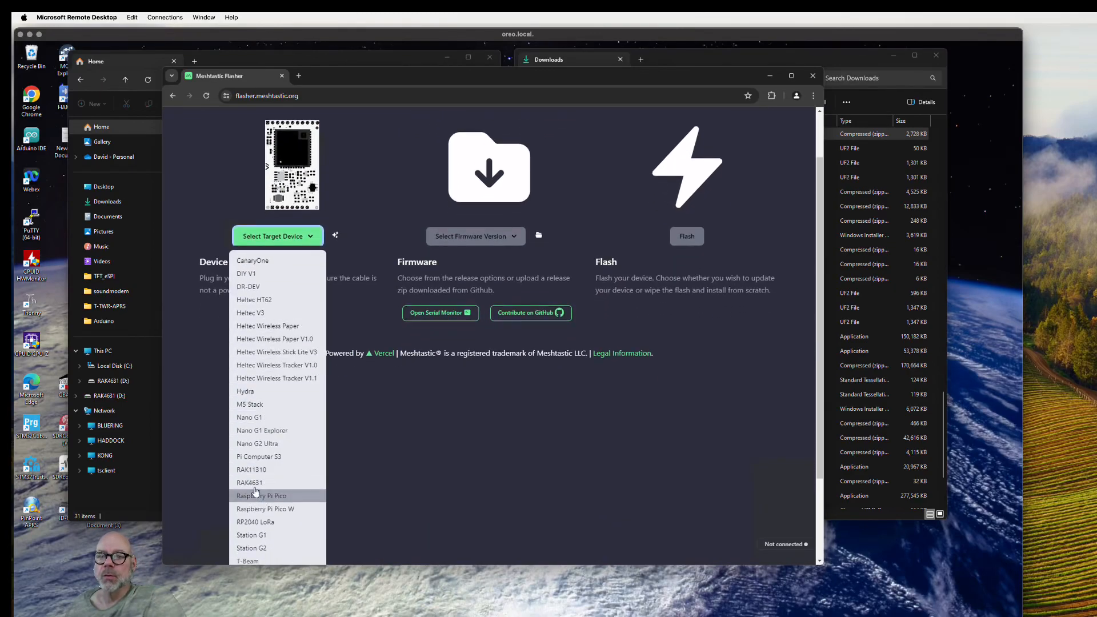
{"action": "left_click", "coordinate": [249, 482]}
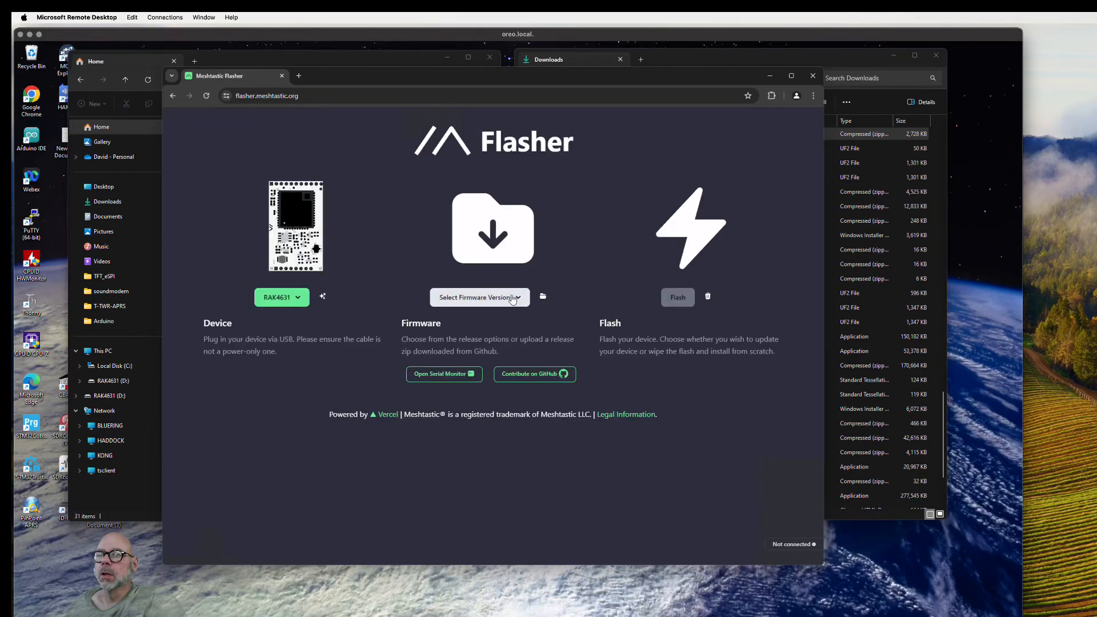
{"action": "left_click", "coordinate": [479, 297]}
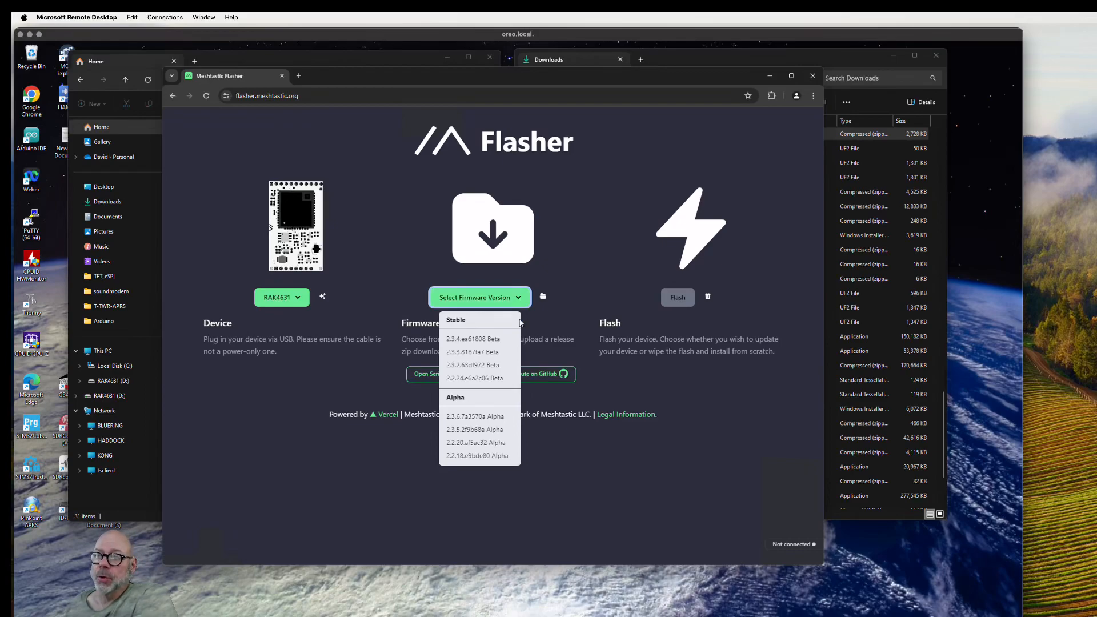
{"action": "mouse_move", "coordinate": [480, 339]}
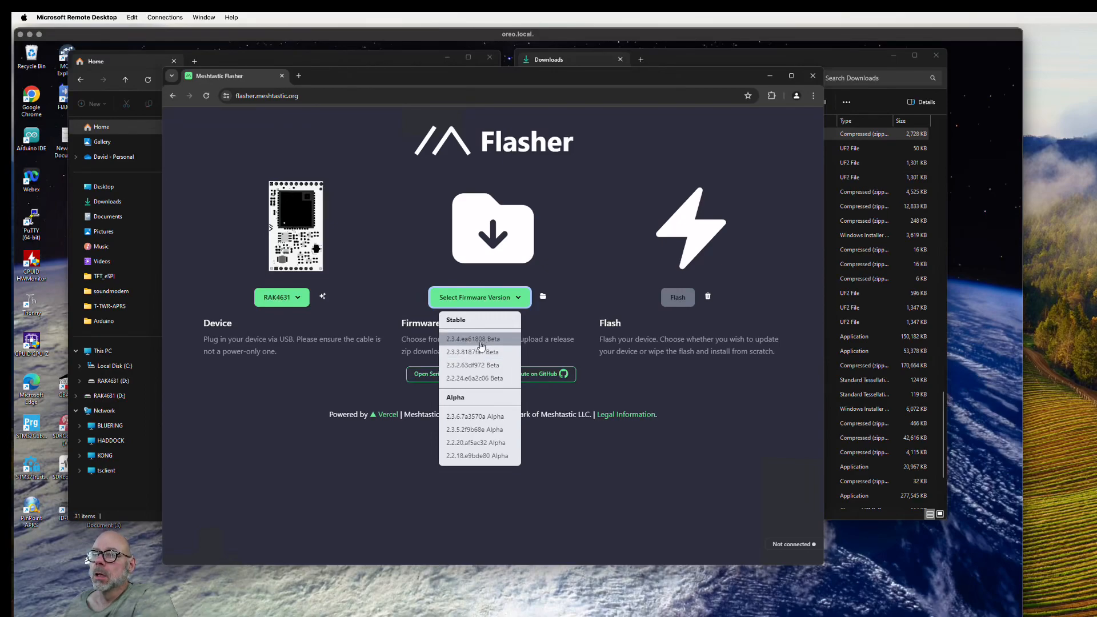
Pick the 2.3.4.ea61808 Beta firmware from the Stable list and read through its release notes
{"action": "left_click", "coordinate": [481, 338]}
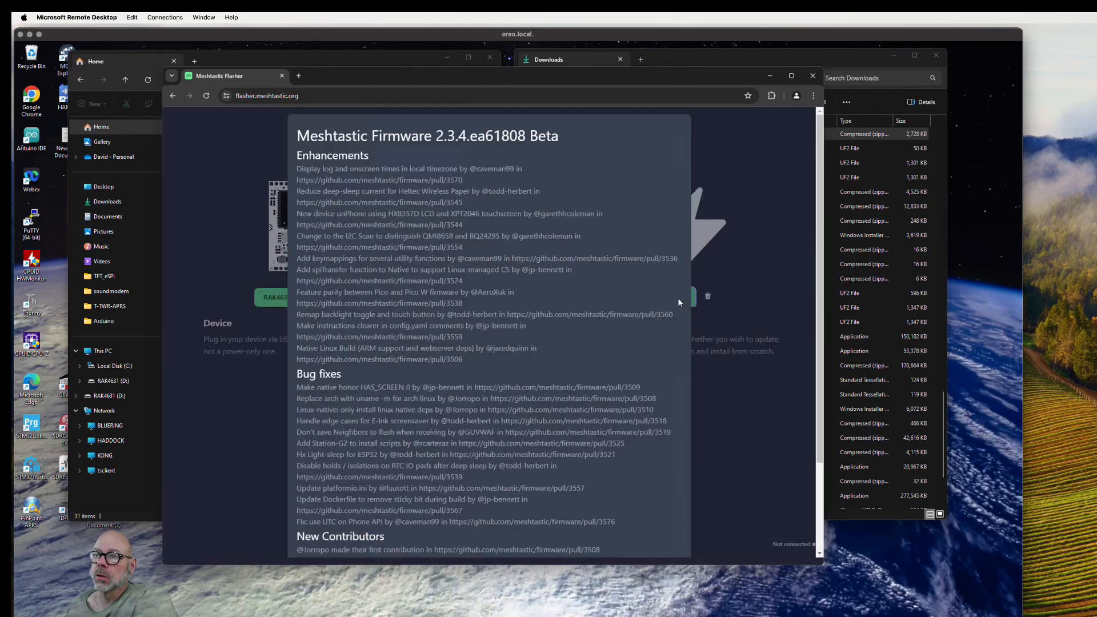
{"action": "scroll", "scroll_direction": "down", "scroll_amount": 3}
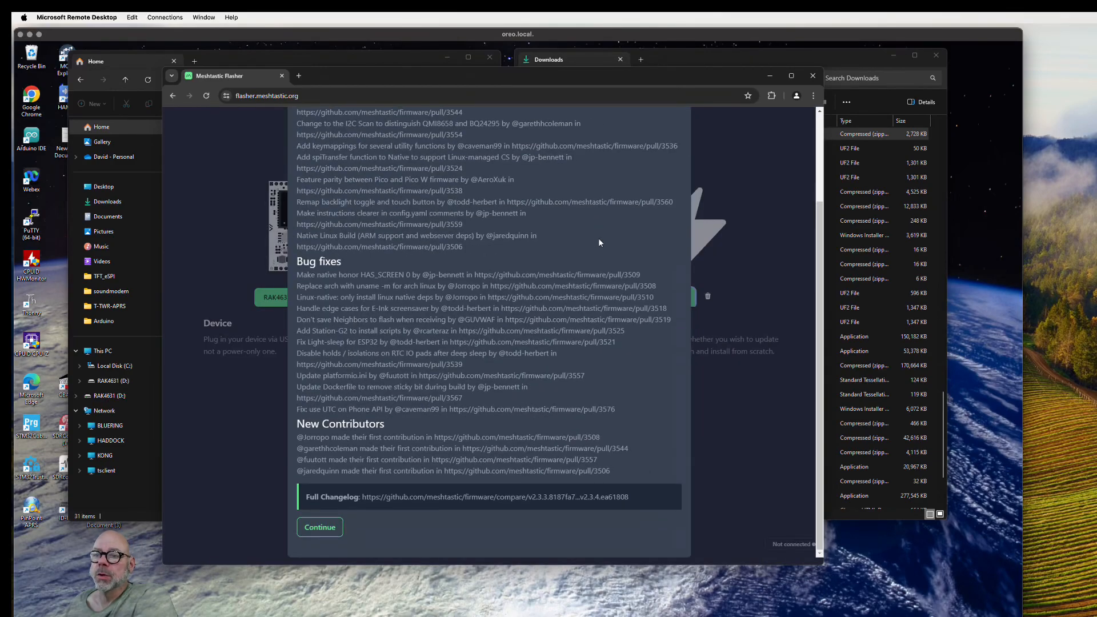
{"action": "mouse_move", "coordinate": [410, 344]}
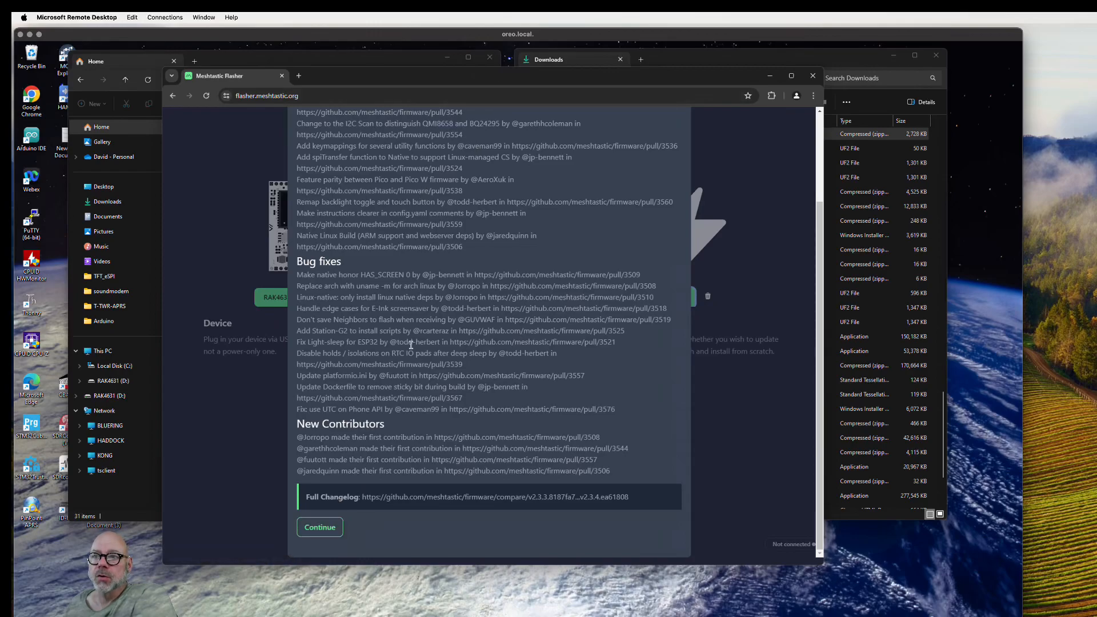
{"action": "scroll", "scroll_direction": "up", "scroll_amount": 3}
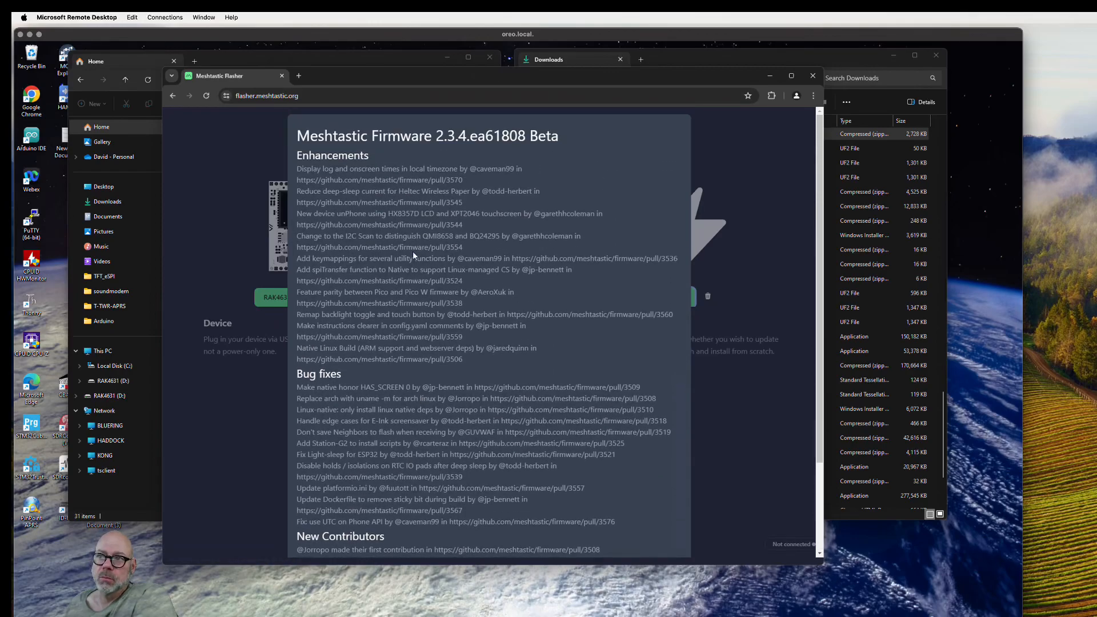
{"action": "scroll", "scroll_direction": "down", "scroll_amount": 3}
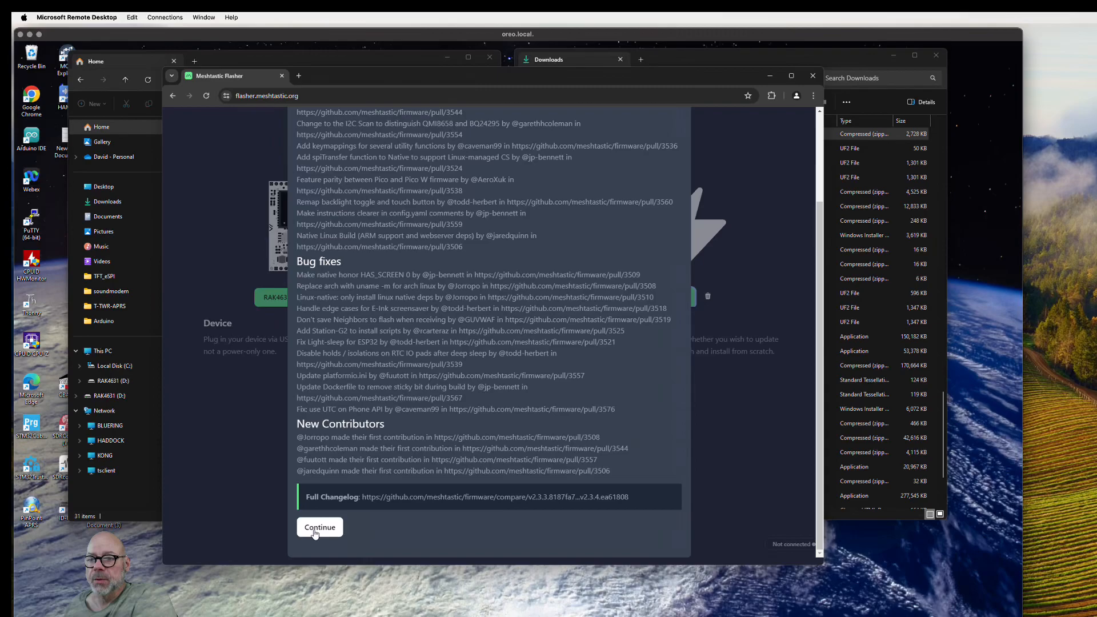
Continue past the release notes to the Flash RAK4631 dialog with DFU and UF2 steps
{"action": "left_click", "coordinate": [319, 527]}
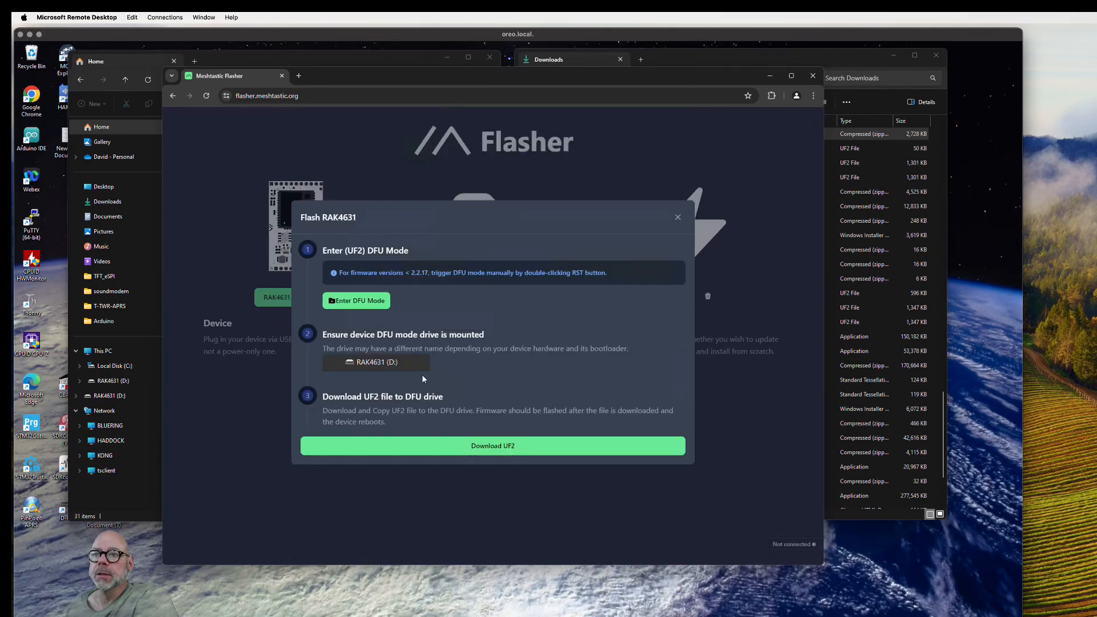
{"action": "mouse_move", "coordinate": [597, 362]}
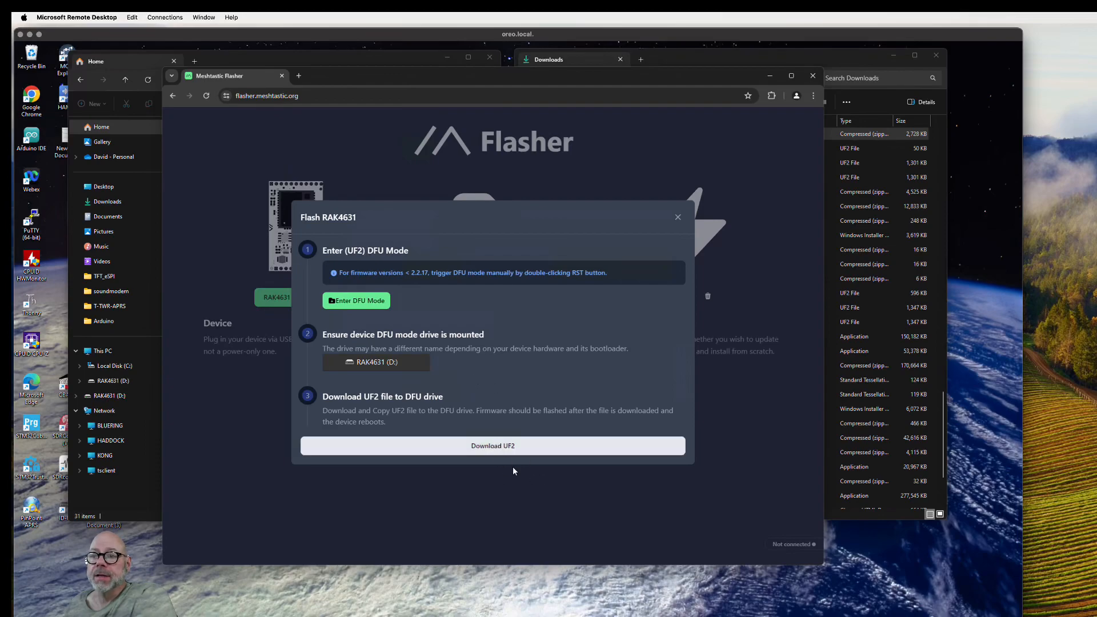
{"action": "mouse_move", "coordinate": [501, 451]}
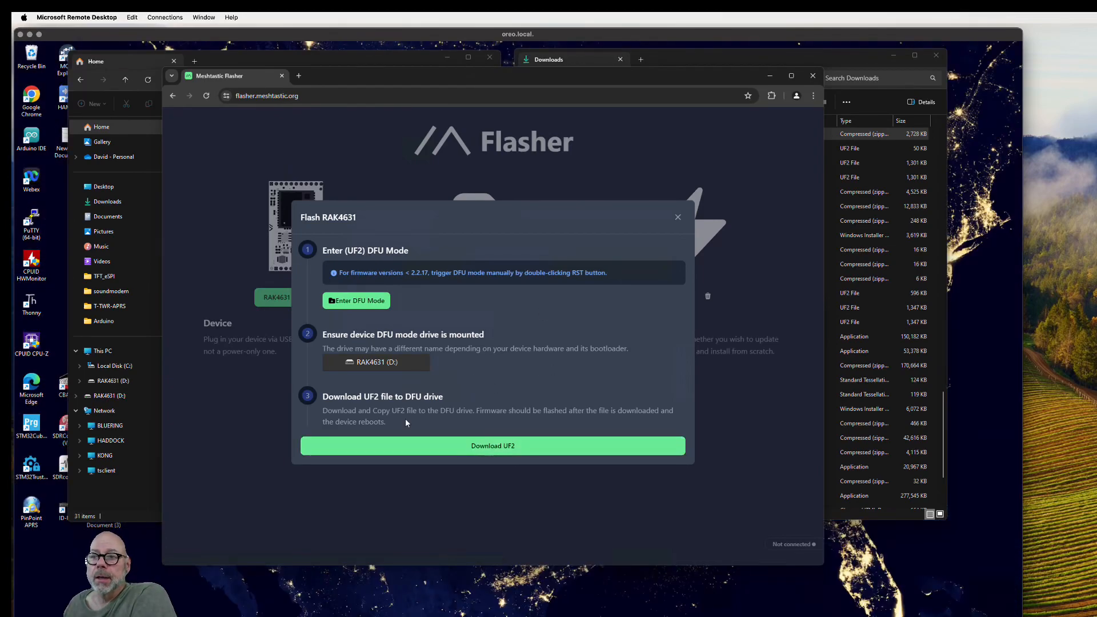
{"action": "mouse_move", "coordinate": [436, 358]}
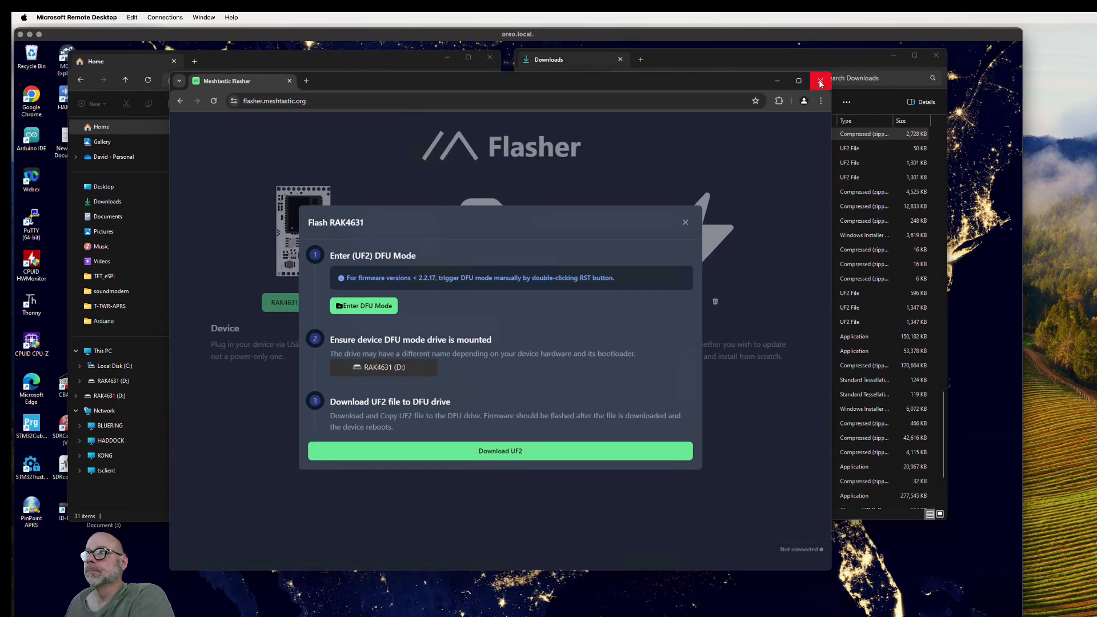
Close Chrome and locate firmware-rak4631-2.3.4.ea61808.uf2 at the top of Downloads
{"action": "left_click", "coordinate": [821, 83]}
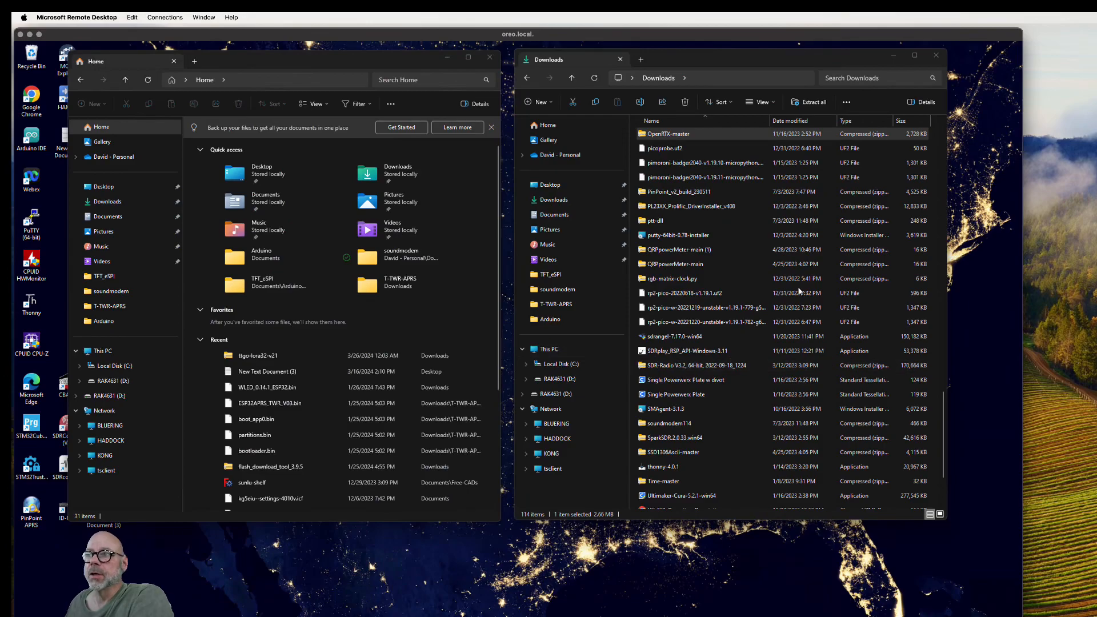
{"action": "scroll", "scroll_direction": "up", "scroll_amount": 3}
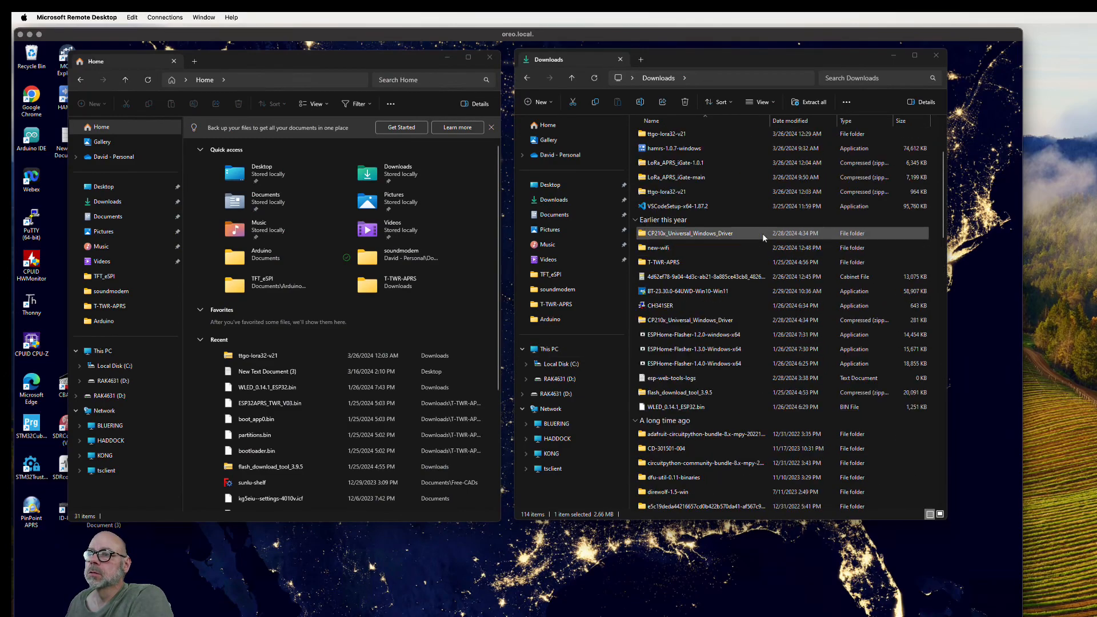
{"action": "scroll", "scroll_direction": "up", "scroll_amount": 3}
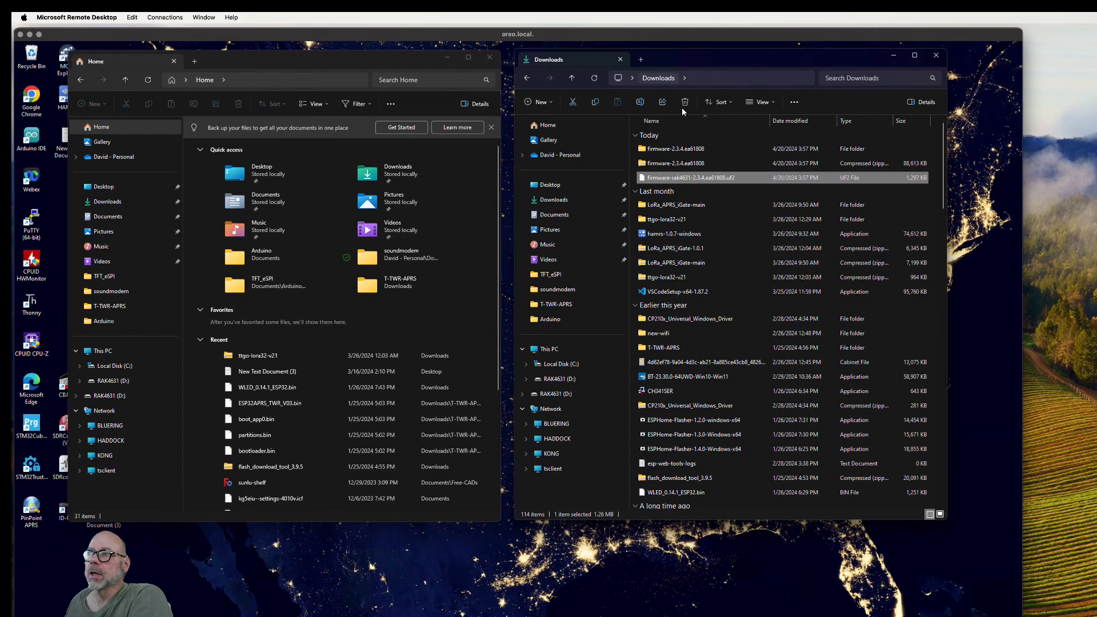
{"action": "mouse_move", "coordinate": [700, 185]}
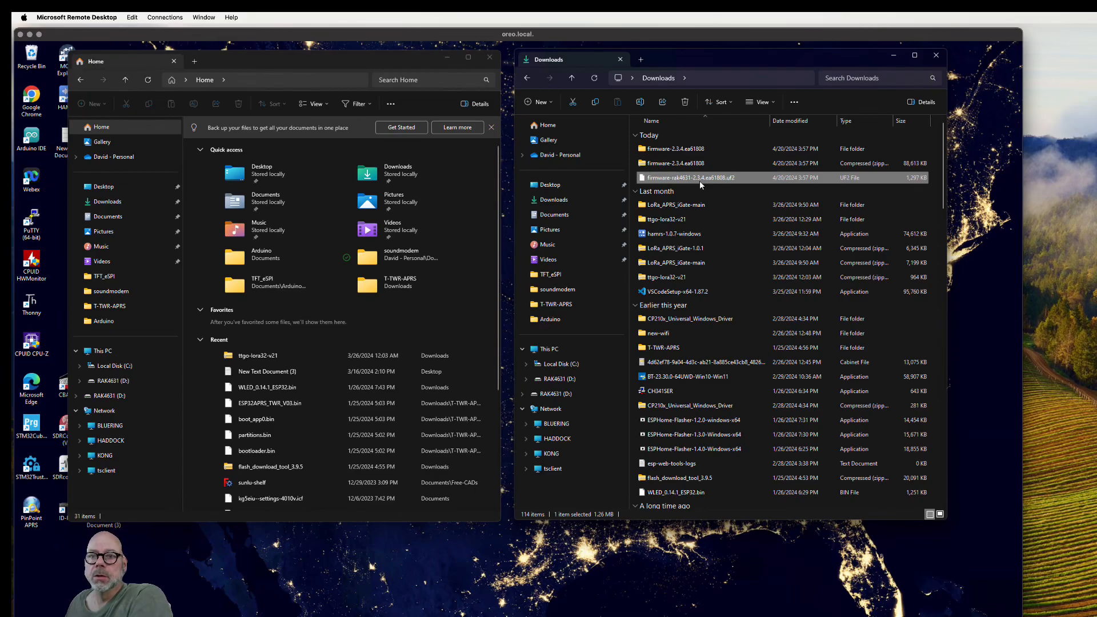
{"action": "mouse_move", "coordinate": [548, 259]}
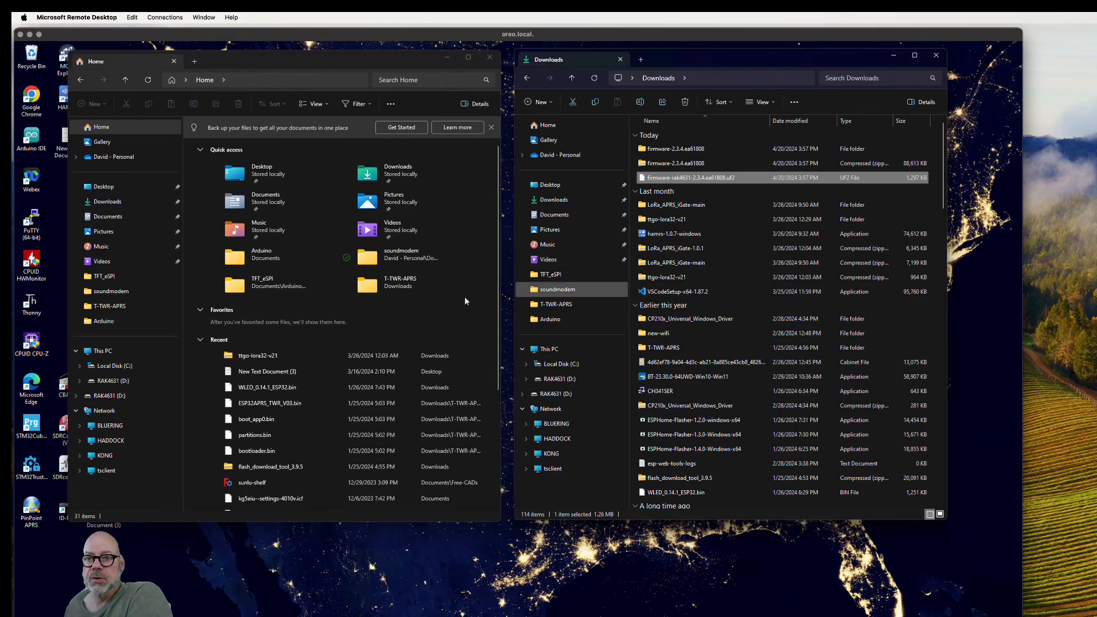
Drag firmware-rak4631-2.3.4.ea61808.uf2 onto the RAK4631 (D:) drive, which fails with a device error
{"action": "left_click", "coordinate": [104, 411]}
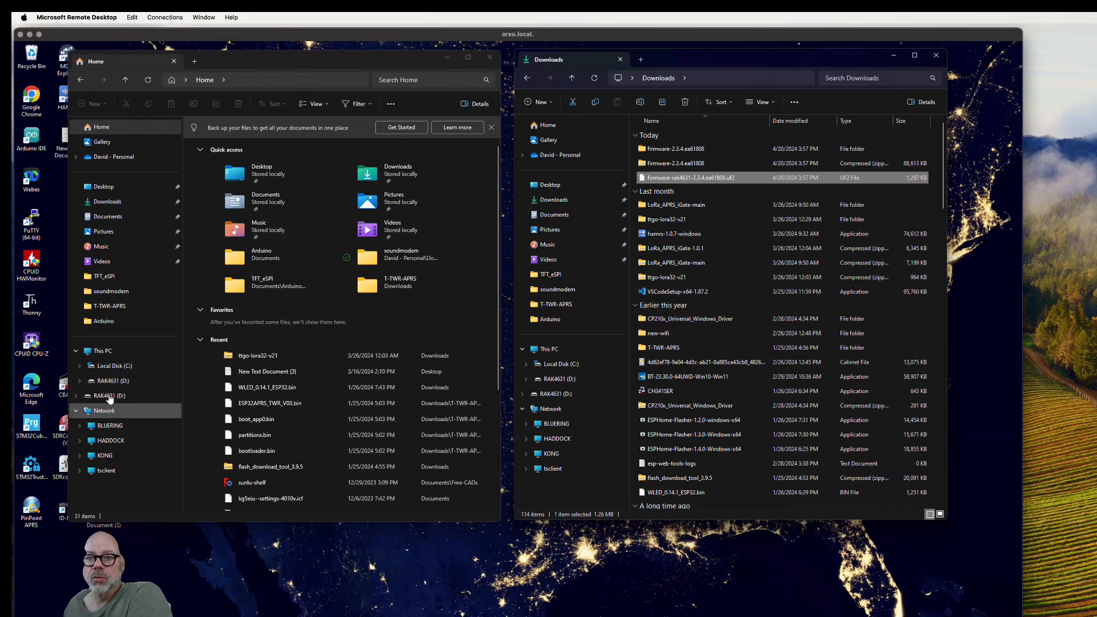
{"action": "left_click", "coordinate": [113, 379]}
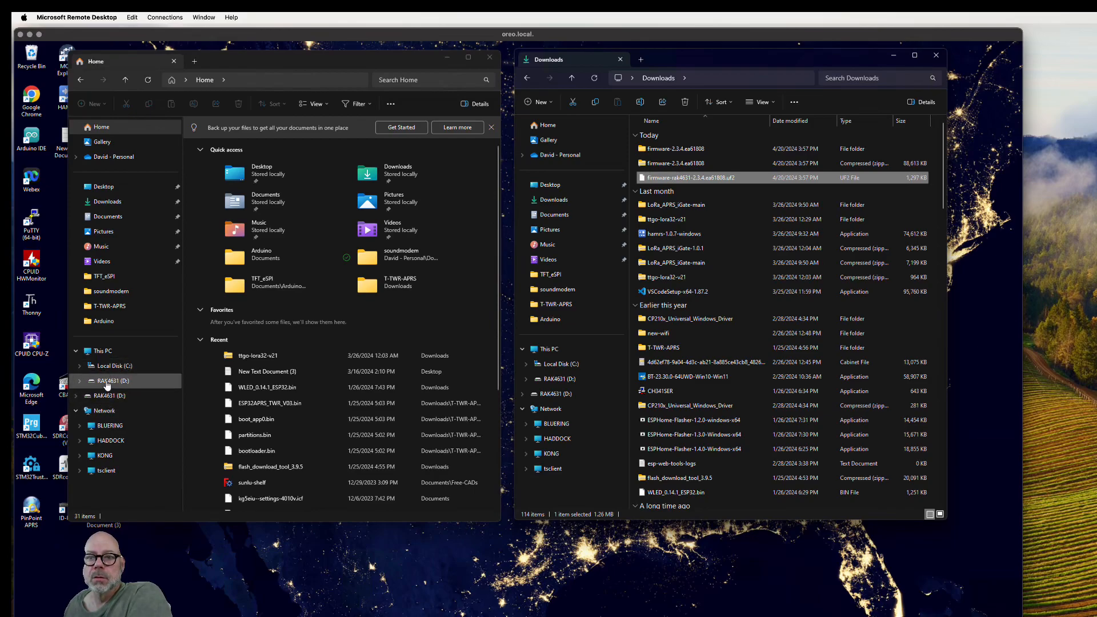
{"action": "left_click", "coordinate": [112, 395]}
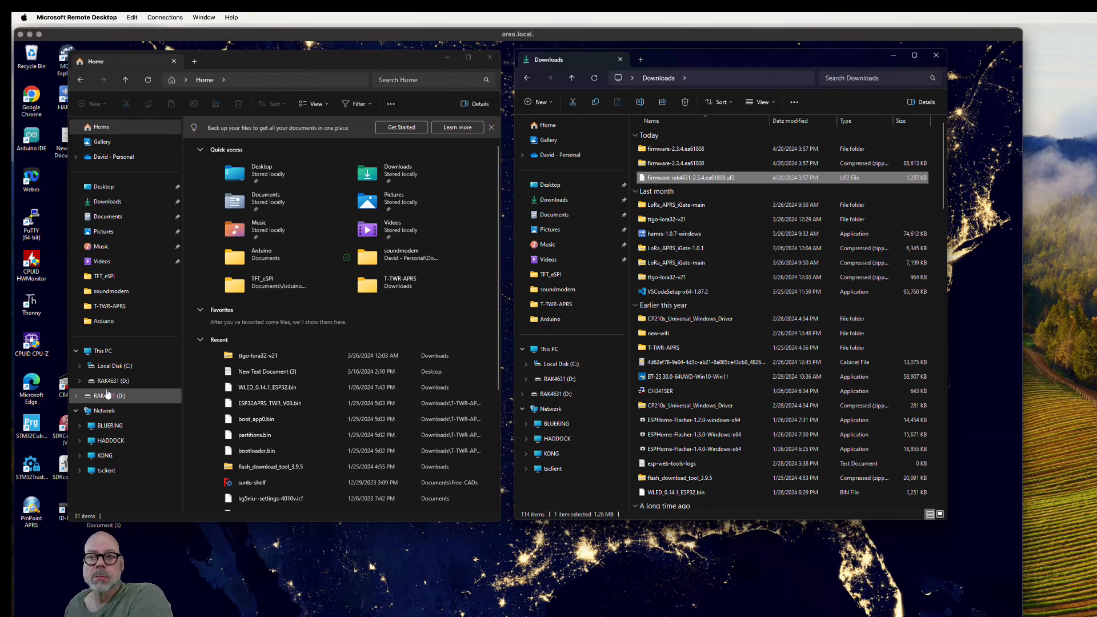
{"action": "left_click", "coordinate": [113, 380]}
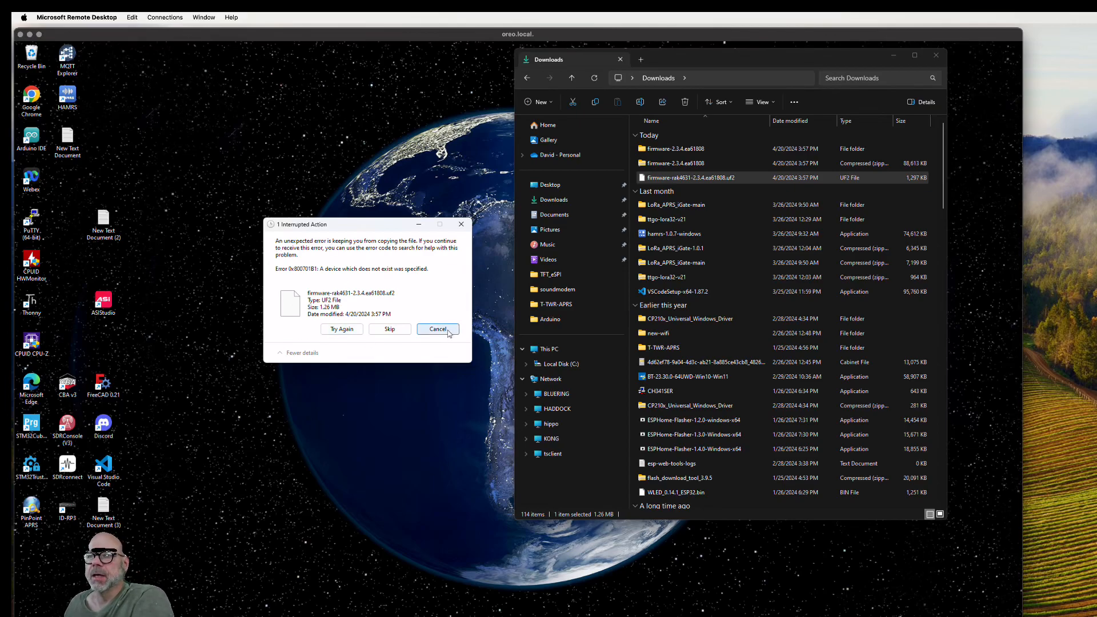
Cancel the Interrupted Action copy error, leaving Downloads shown without the RAK4631 drive
{"action": "left_click", "coordinate": [437, 329]}
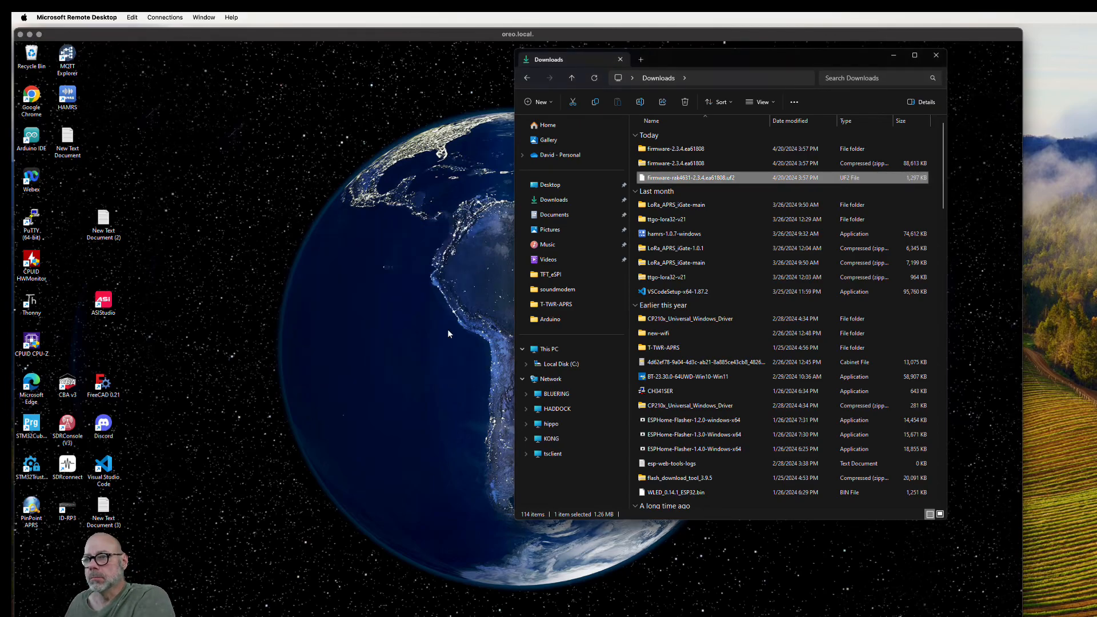
{"action": "mouse_move", "coordinate": [614, 548]}
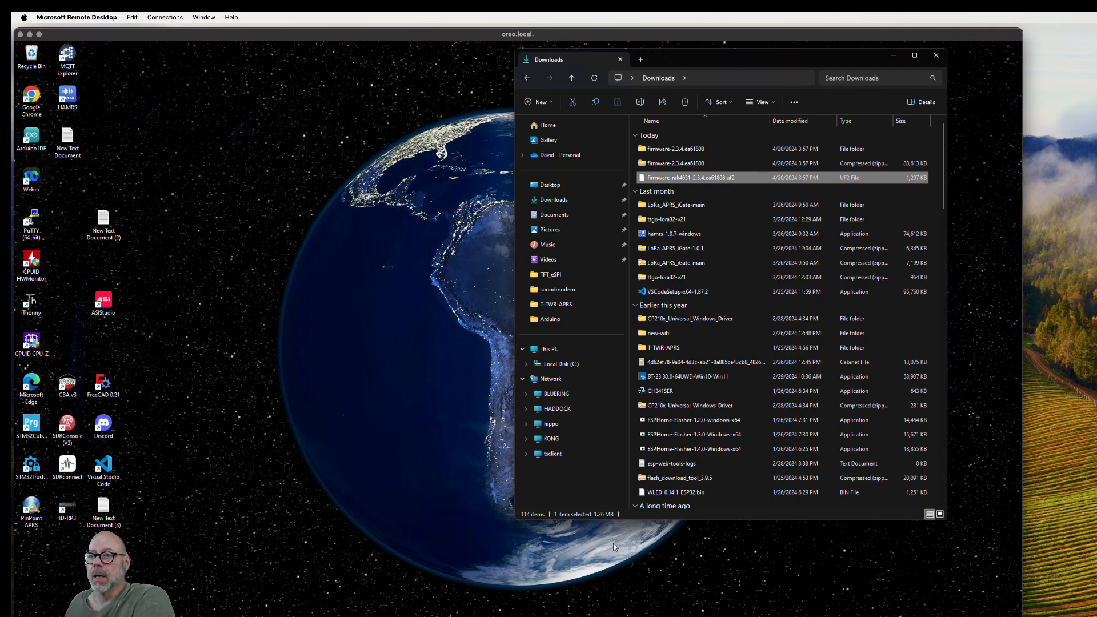
{"action": "mouse_move", "coordinate": [551, 404]}
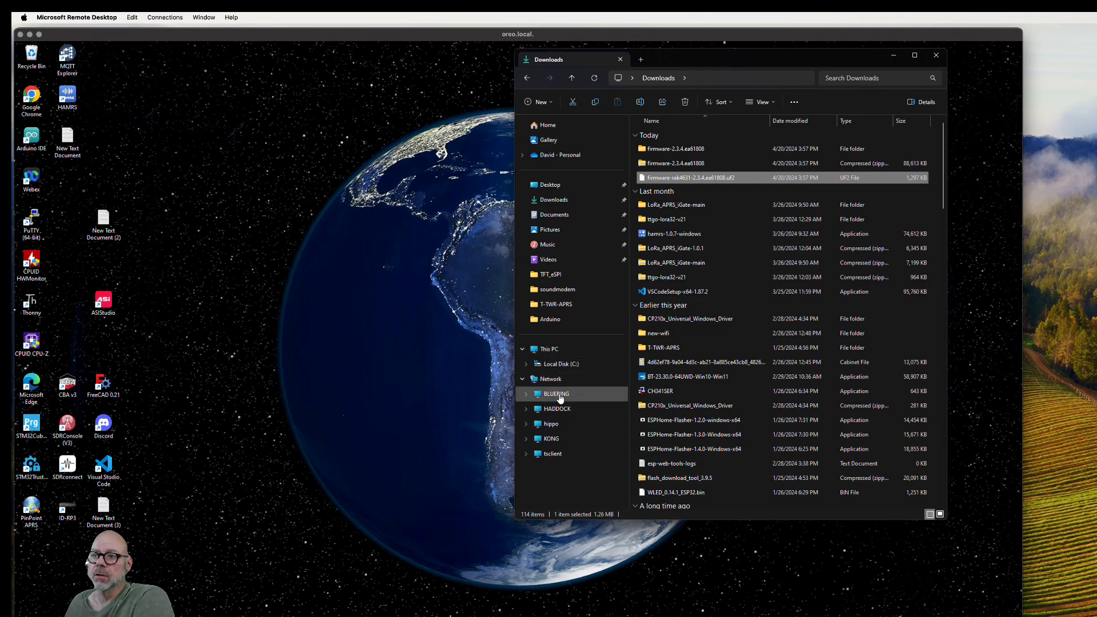
{"action": "mouse_move", "coordinate": [569, 449]}
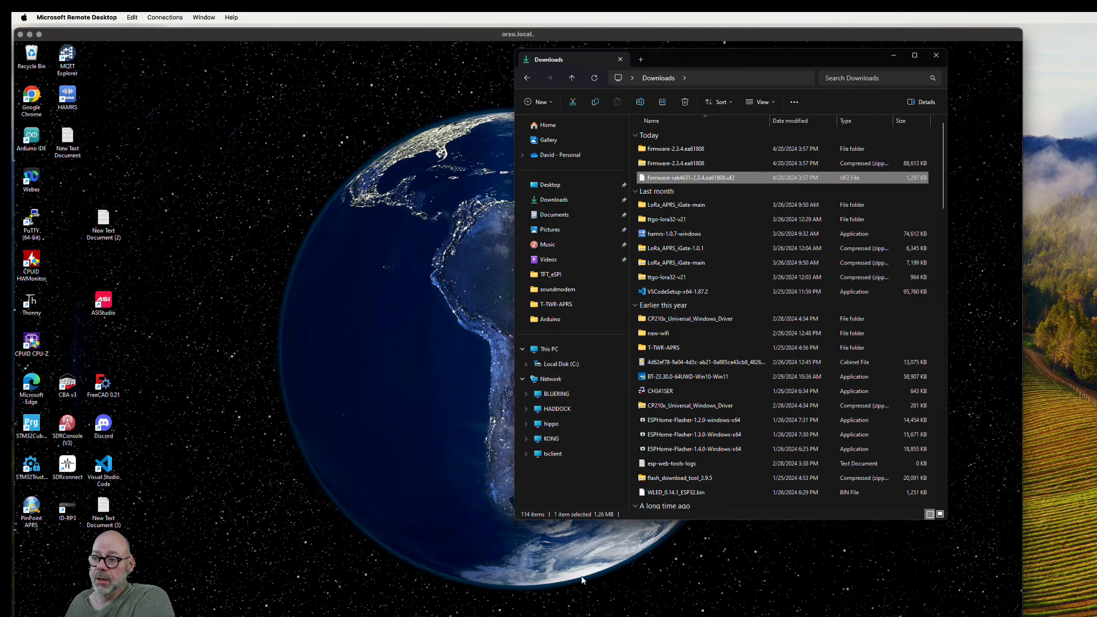
{"action": "mouse_move", "coordinate": [651, 581]}
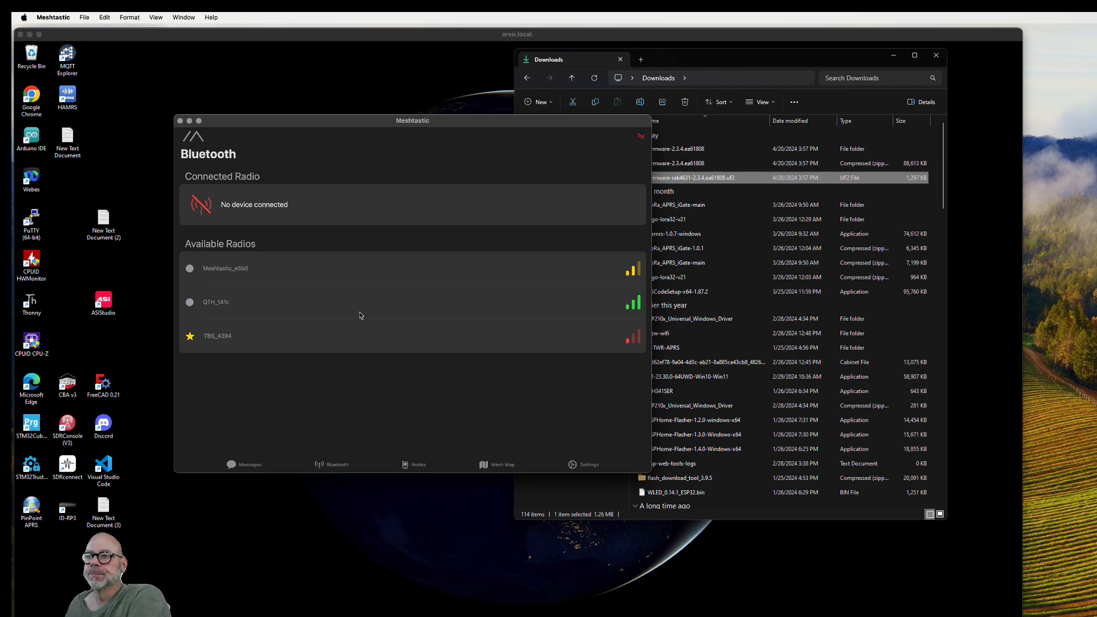
{"action": "mouse_move", "coordinate": [389, 517]}
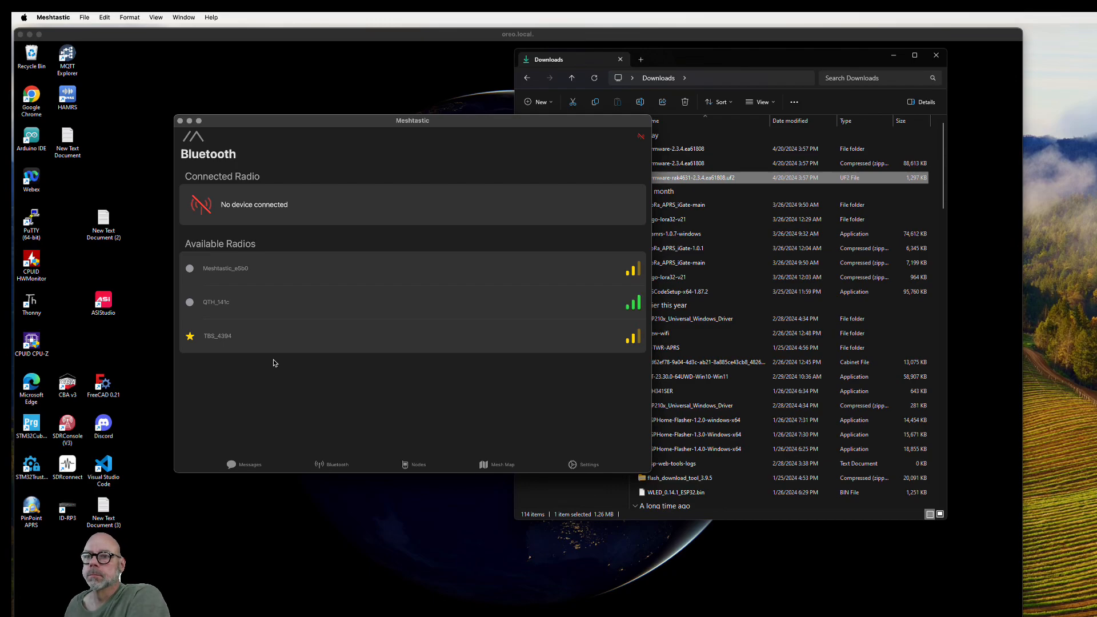
{"action": "mouse_move", "coordinate": [378, 359]}
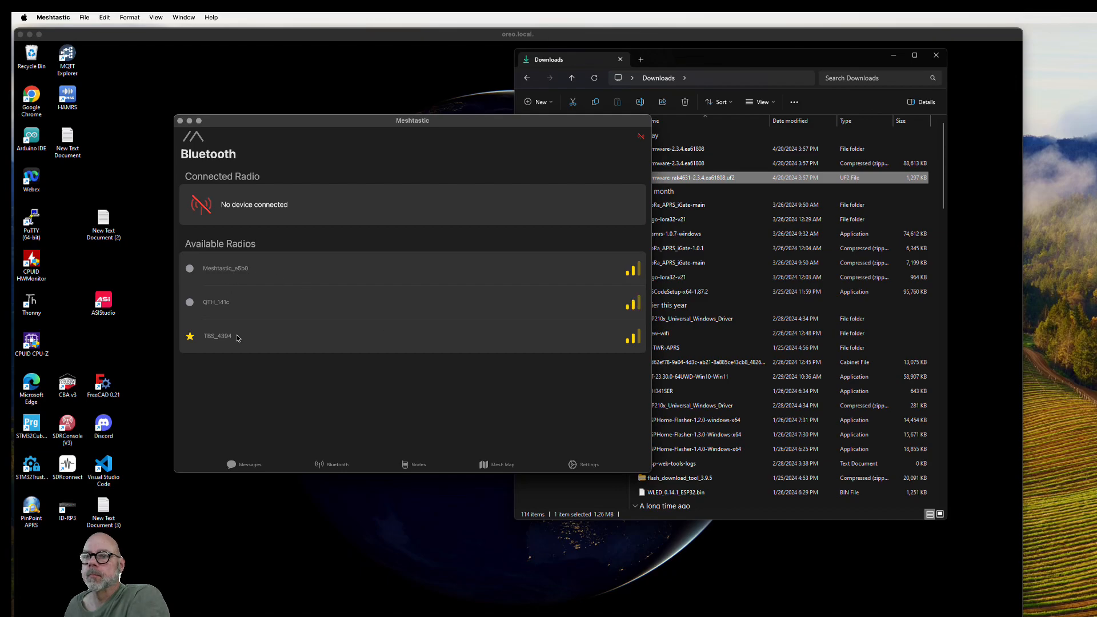
Connect over Bluetooth to radio KG5EIU-QTH, confirming the warning; it reports firmware 2.3.4
{"action": "left_click", "coordinate": [217, 336]}
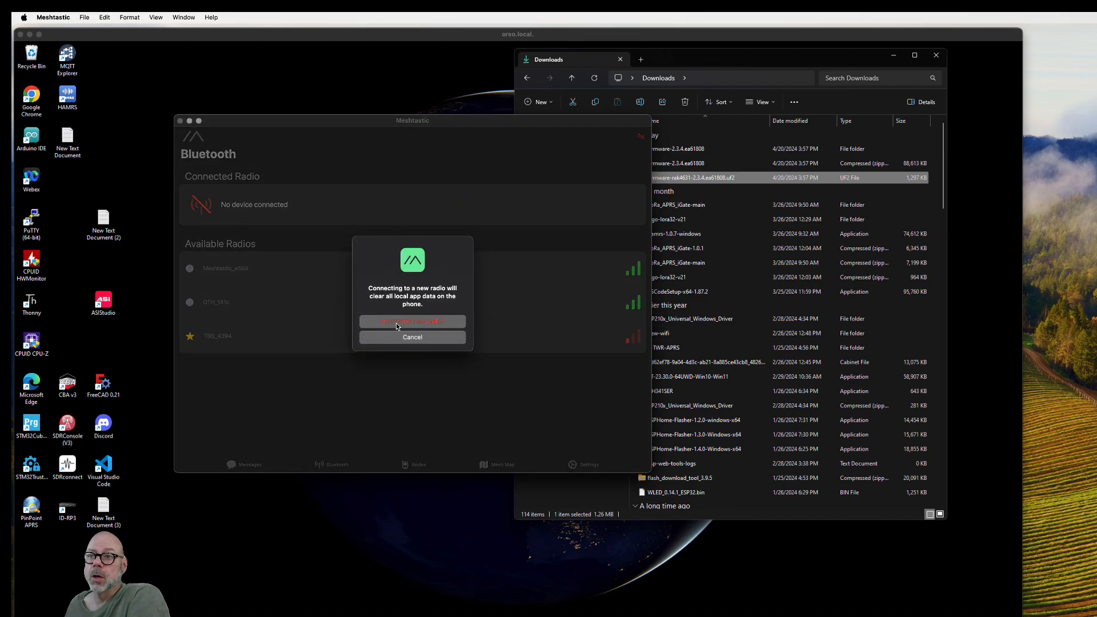
{"action": "left_click", "coordinate": [413, 321]}
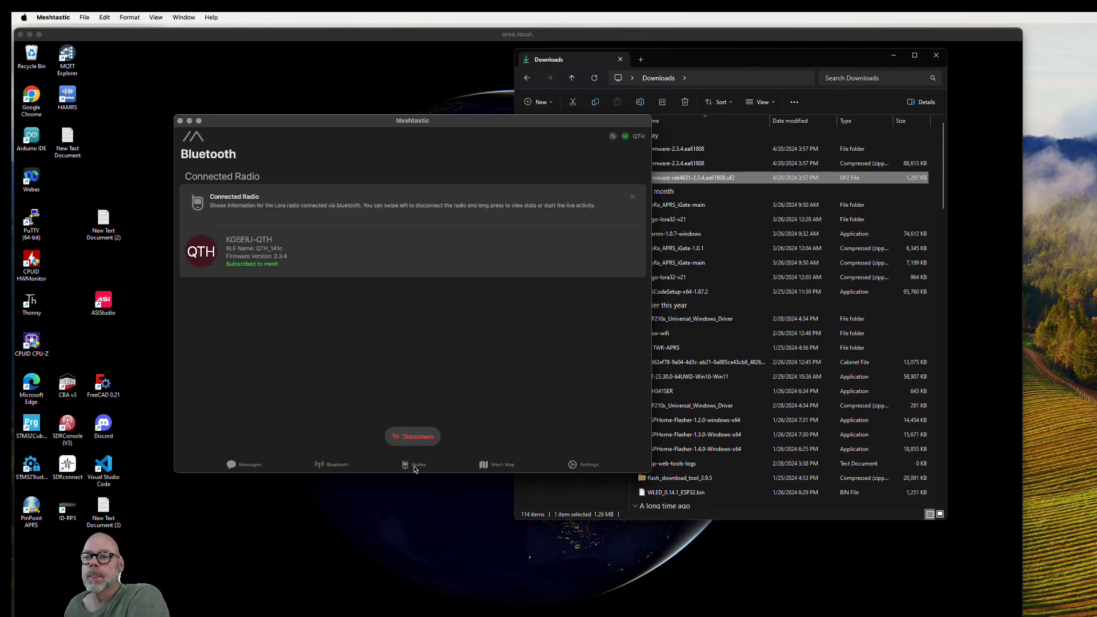
Show the Nodes list with the six mesh nodes the QTH radio knows about
{"action": "left_click", "coordinate": [418, 464]}
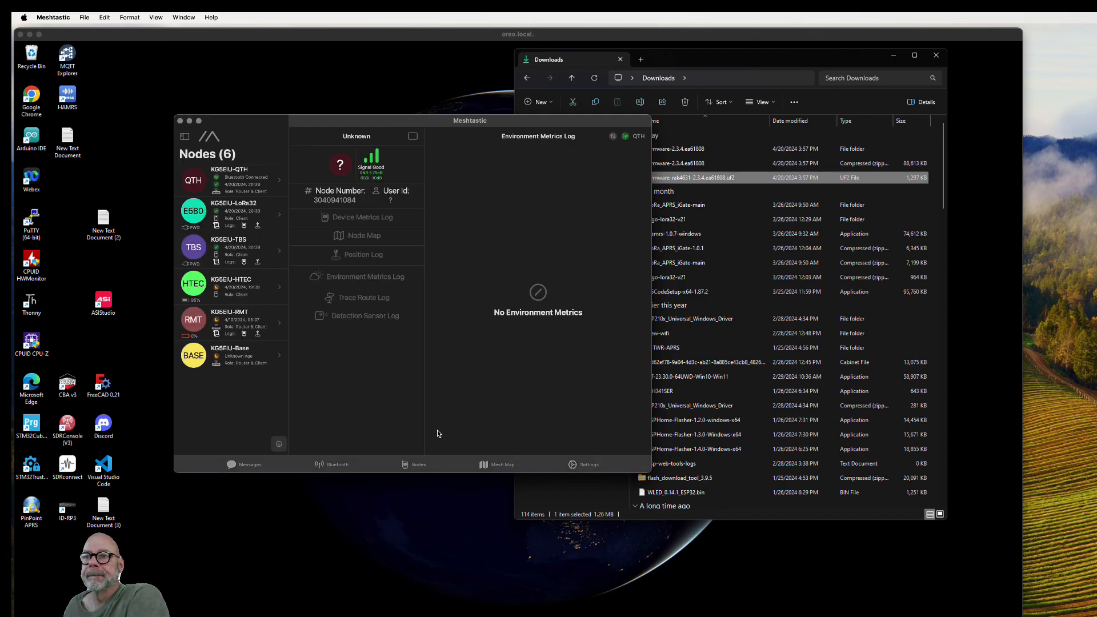
{"action": "mouse_move", "coordinate": [413, 403]}
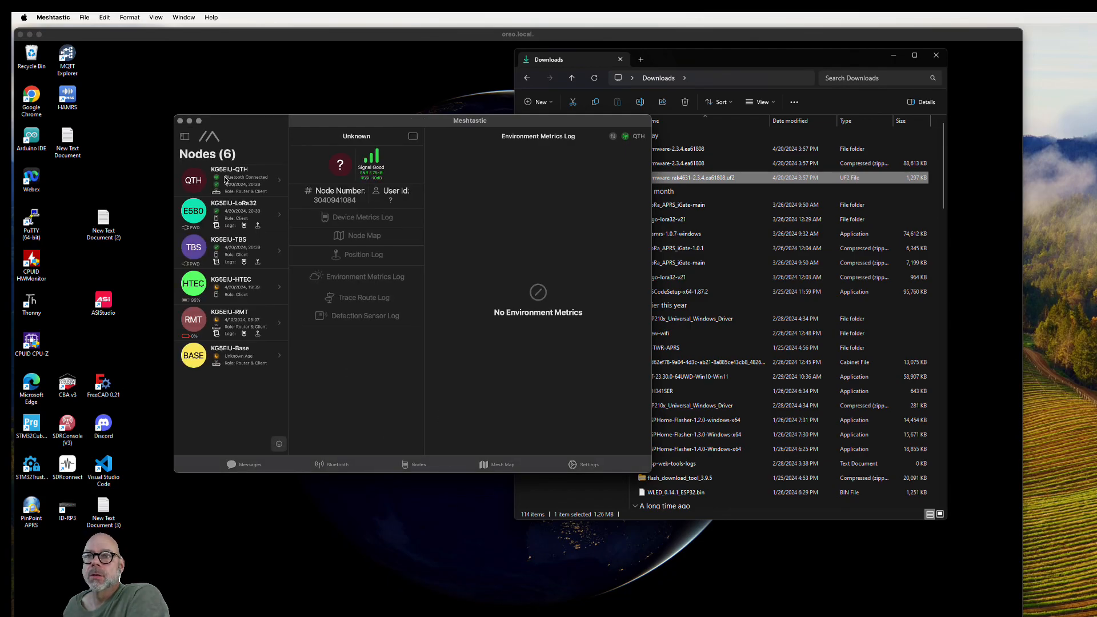
{"action": "mouse_move", "coordinate": [237, 190]}
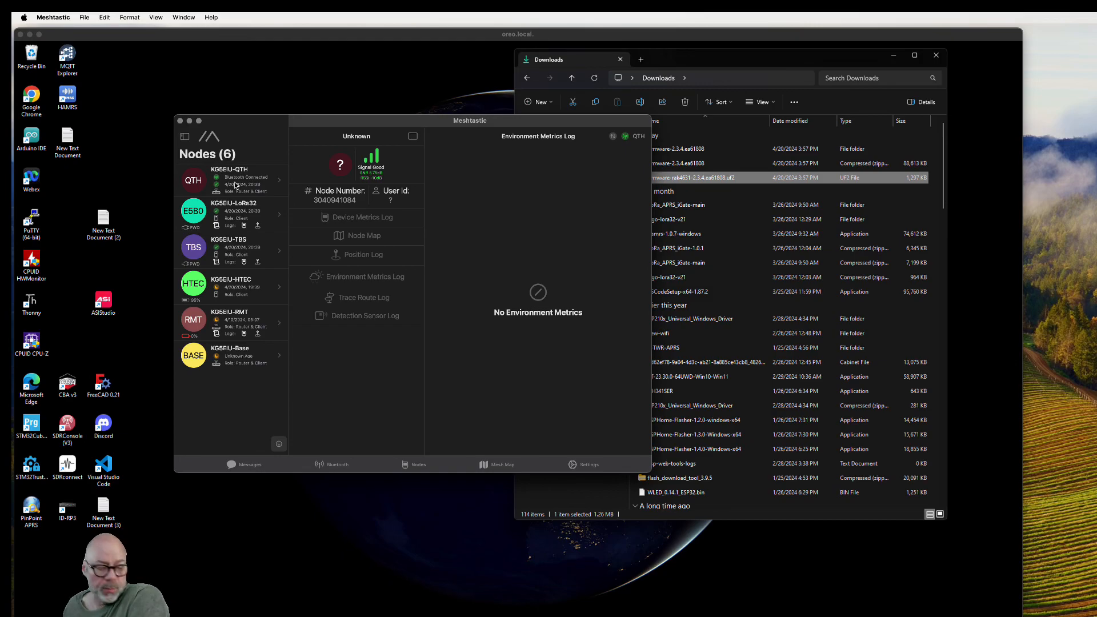
{"action": "mouse_move", "coordinate": [352, 495]}
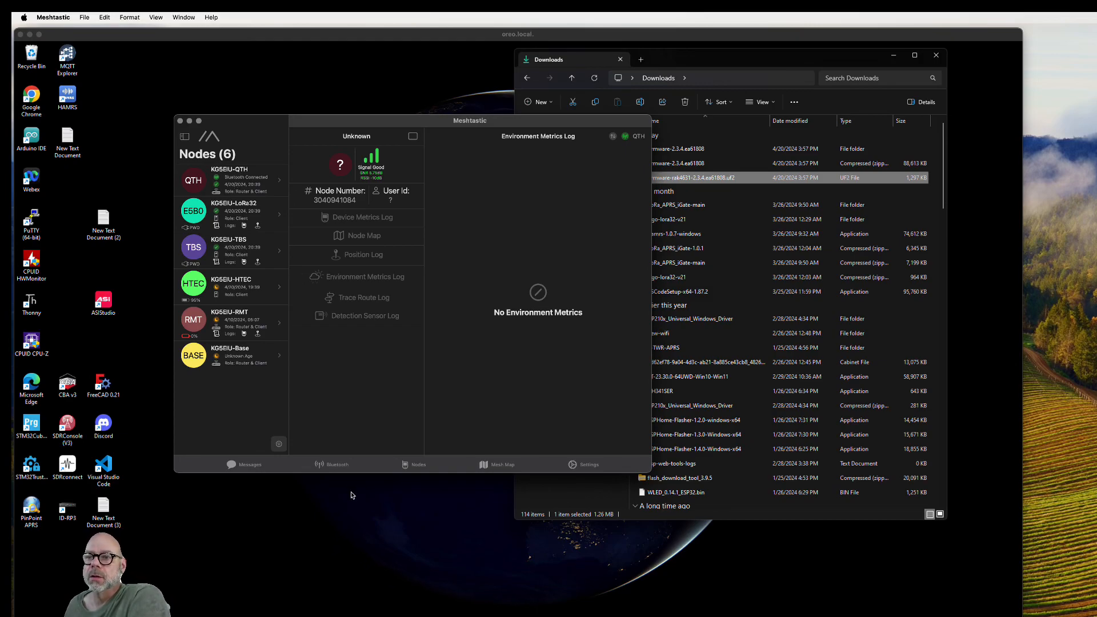
{"action": "left_click", "coordinate": [336, 464]}
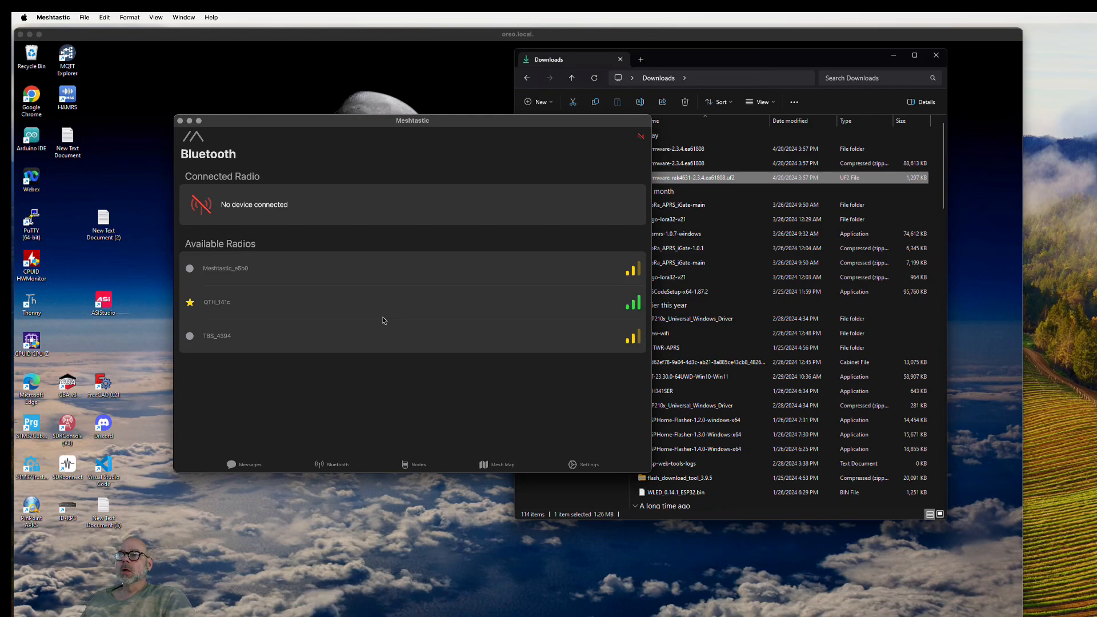
{"action": "mouse_move", "coordinate": [230, 306]}
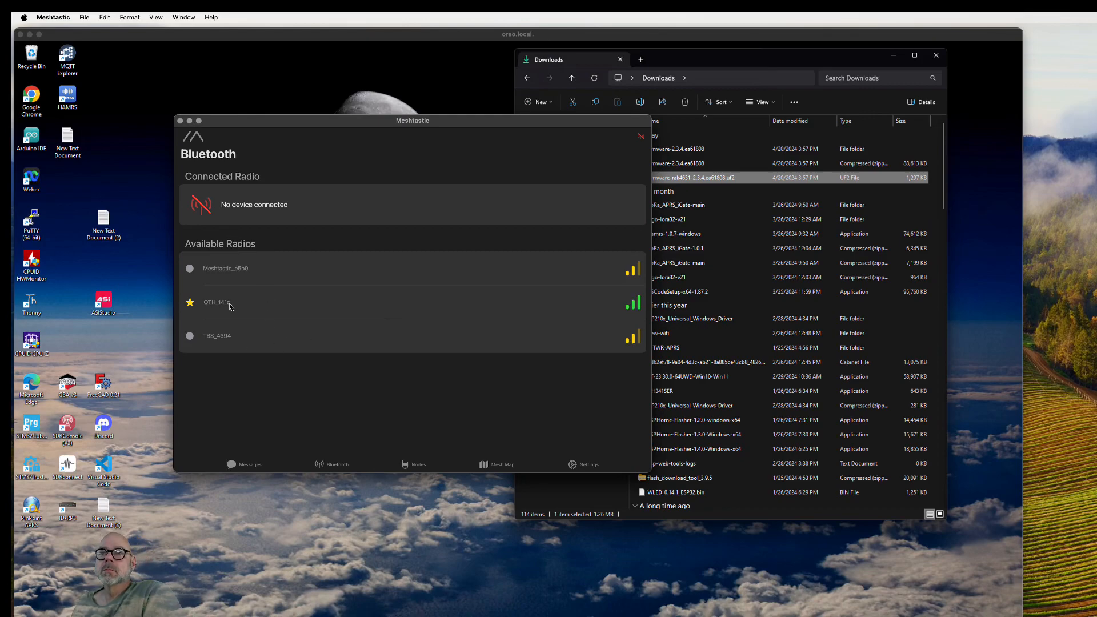
Reconnect to QTH_141c and go to Settings, scrolling the sidebar down to the Firmware section
{"action": "left_click", "coordinate": [224, 302]}
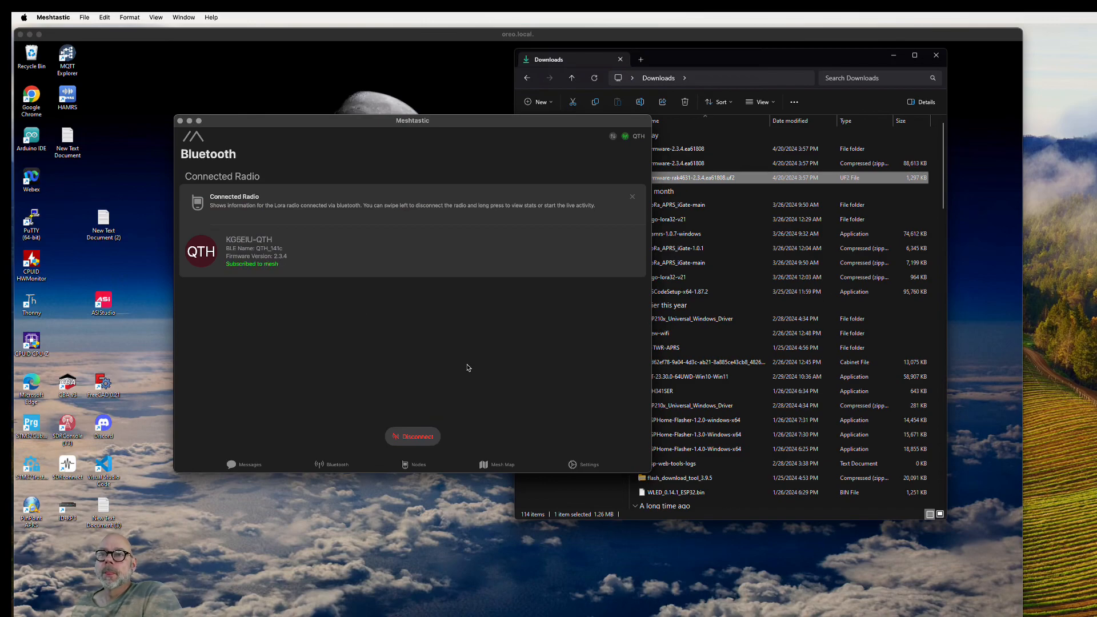
{"action": "mouse_move", "coordinate": [288, 264]}
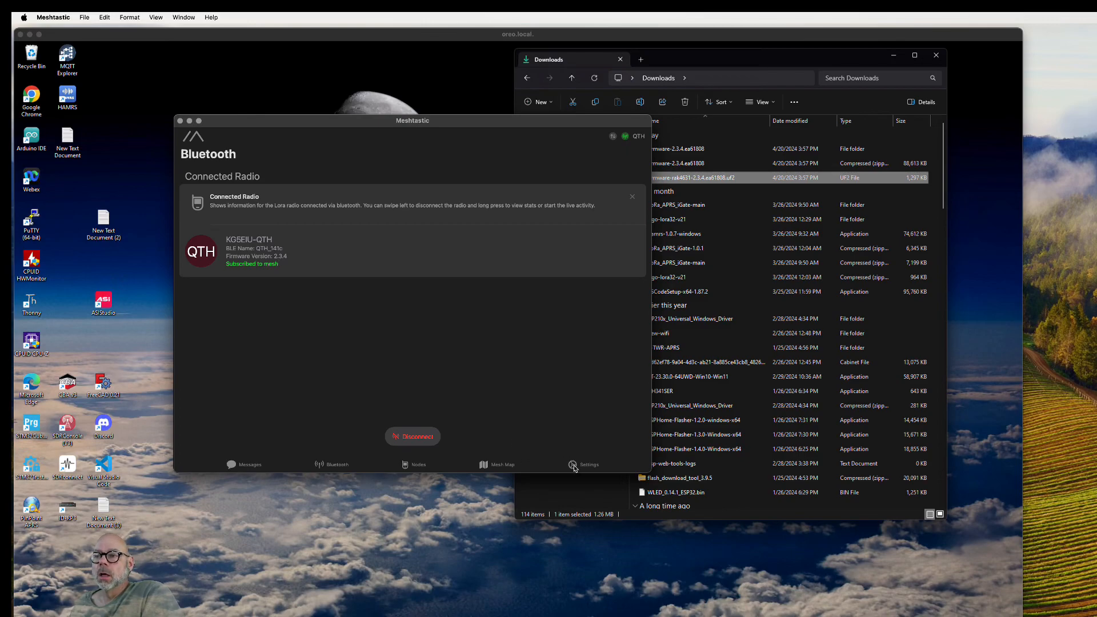
{"action": "left_click", "coordinate": [589, 464]}
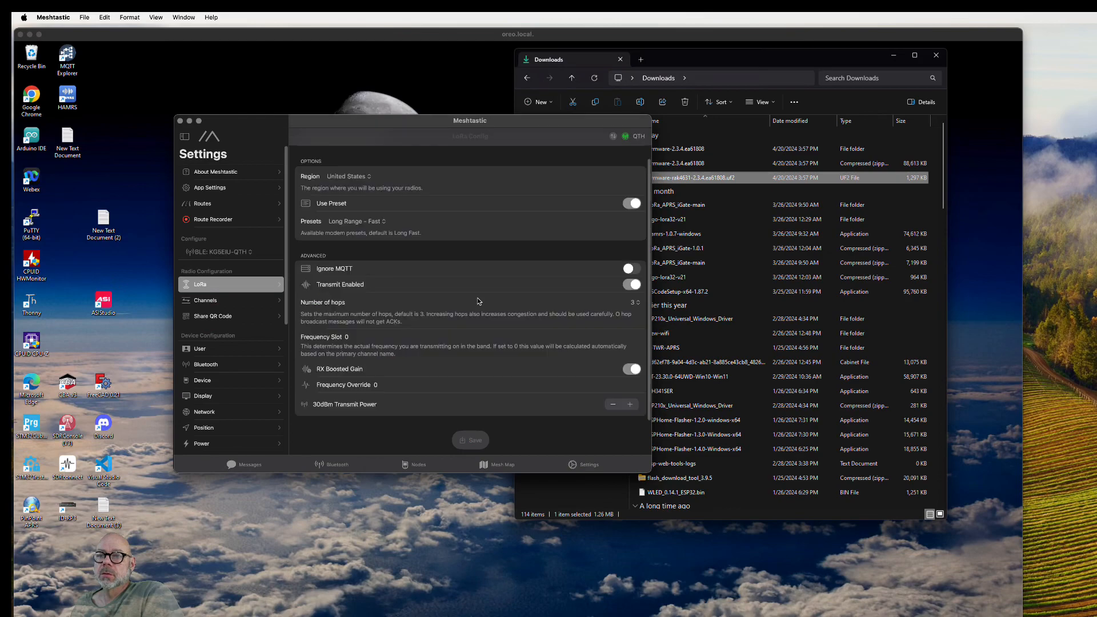
{"action": "scroll", "scroll_direction": "down", "scroll_amount": 3}
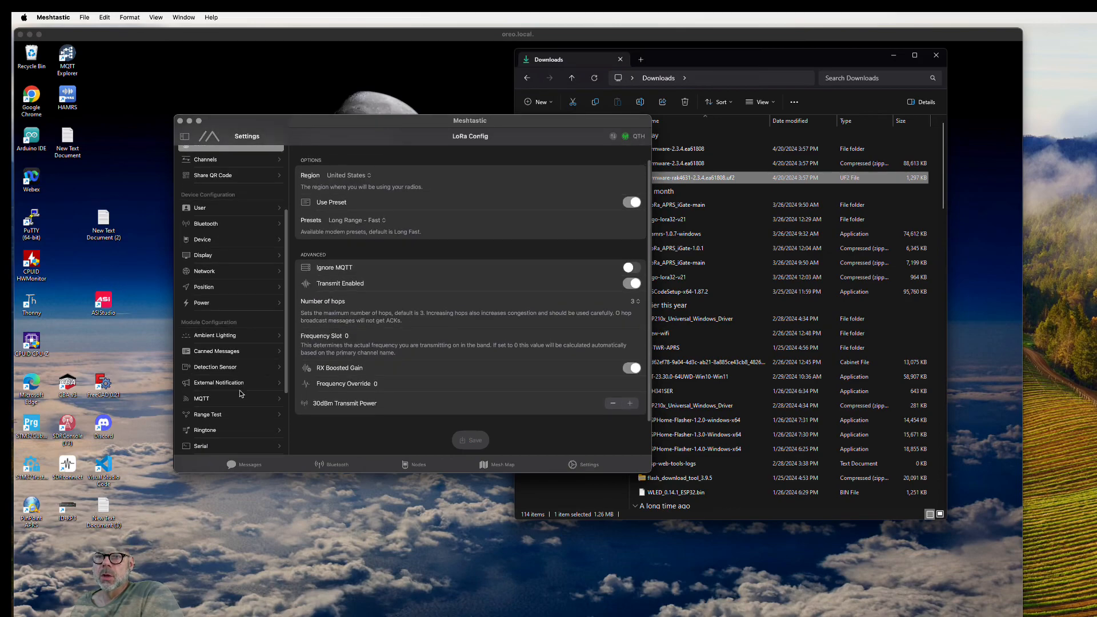
{"action": "scroll", "scroll_direction": "down", "scroll_amount": 3}
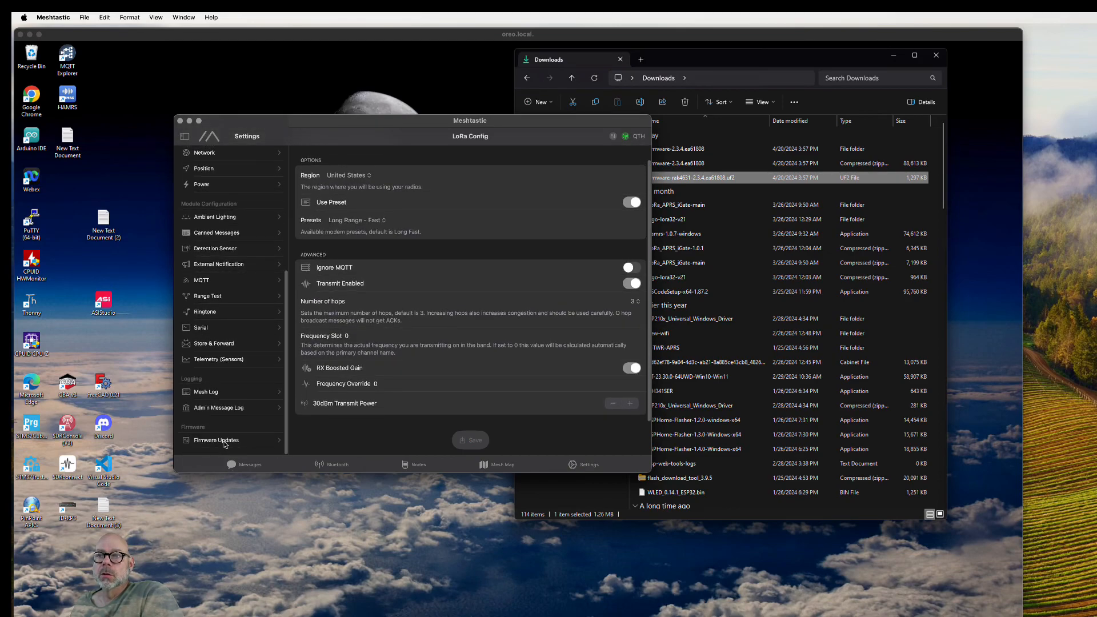
Show Firmware Updates, confirming the RAK4631 is up to date on version 2.3.4
{"action": "left_click", "coordinate": [216, 440]}
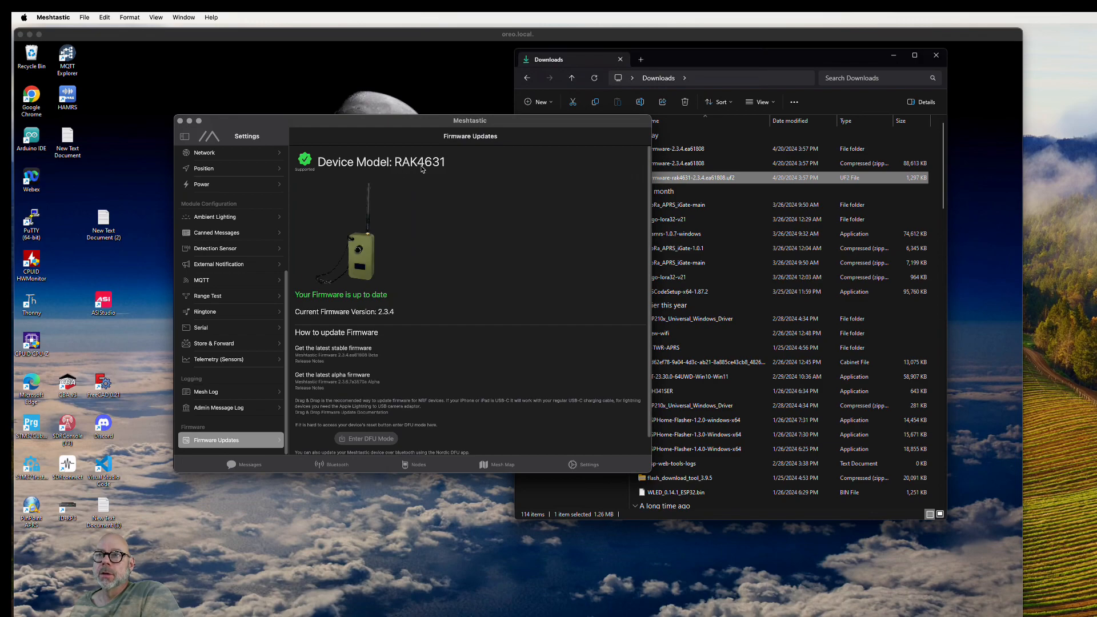
{"action": "mouse_move", "coordinate": [388, 319]}
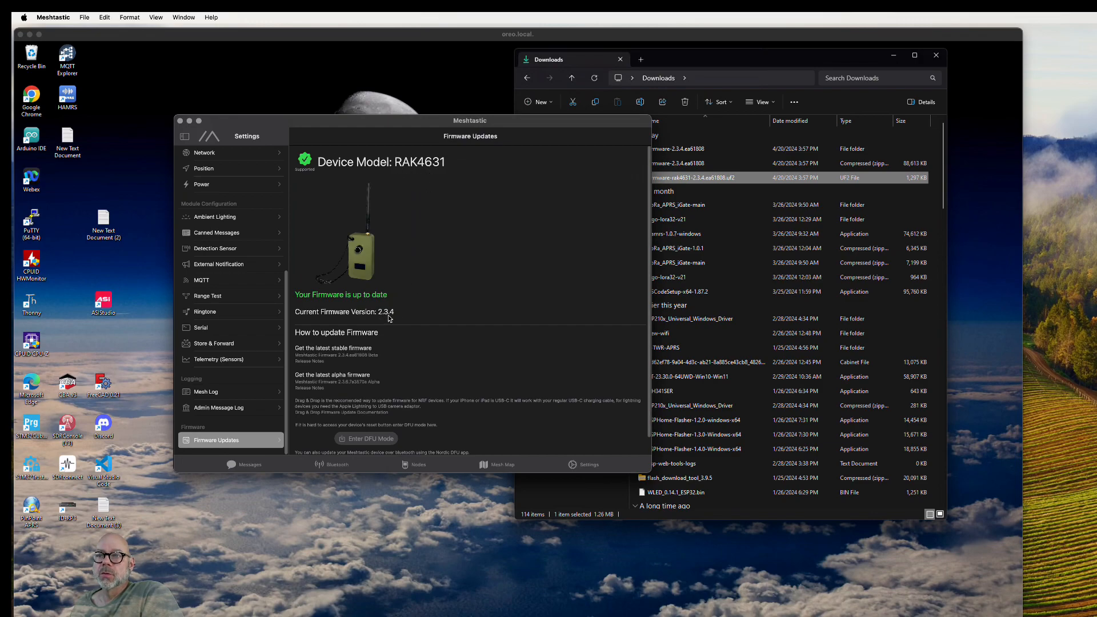
{"action": "mouse_move", "coordinate": [402, 319]}
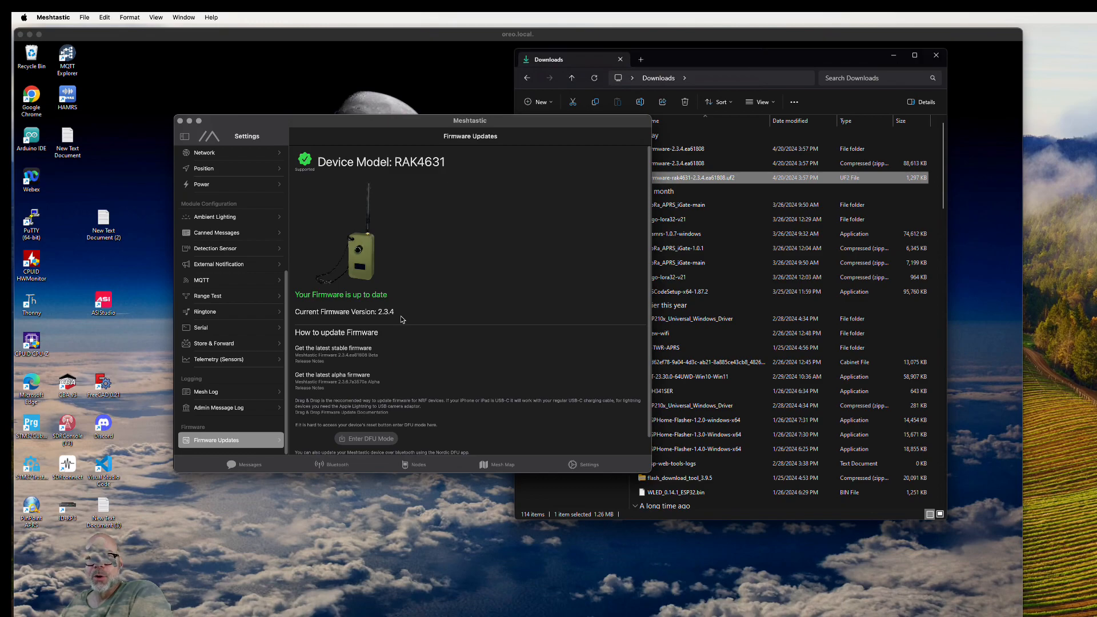
{"action": "mouse_move", "coordinate": [433, 351]}
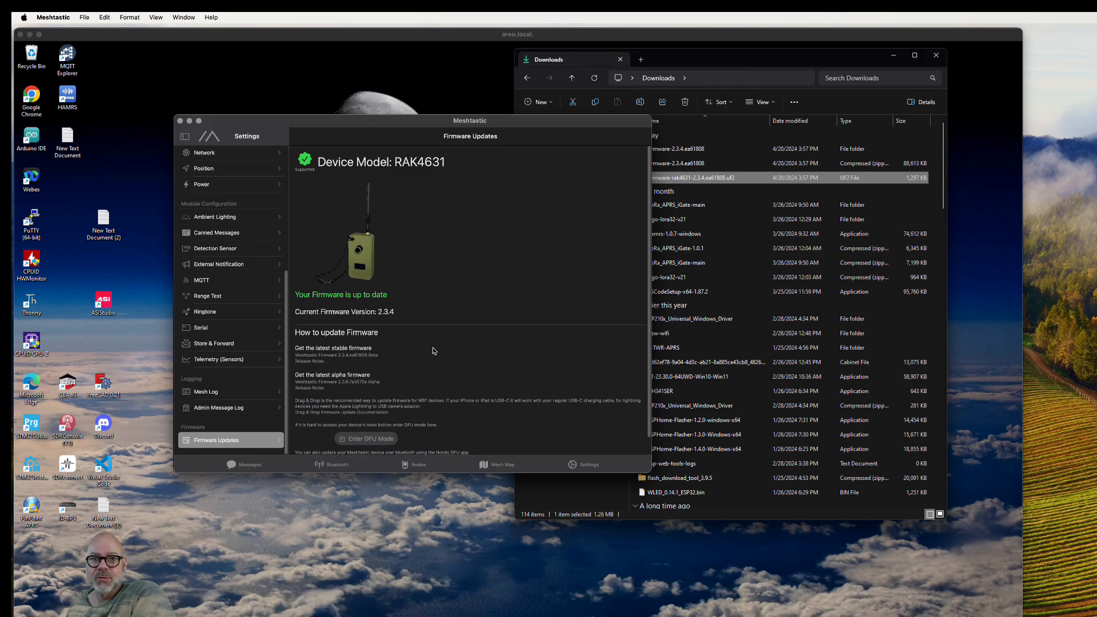